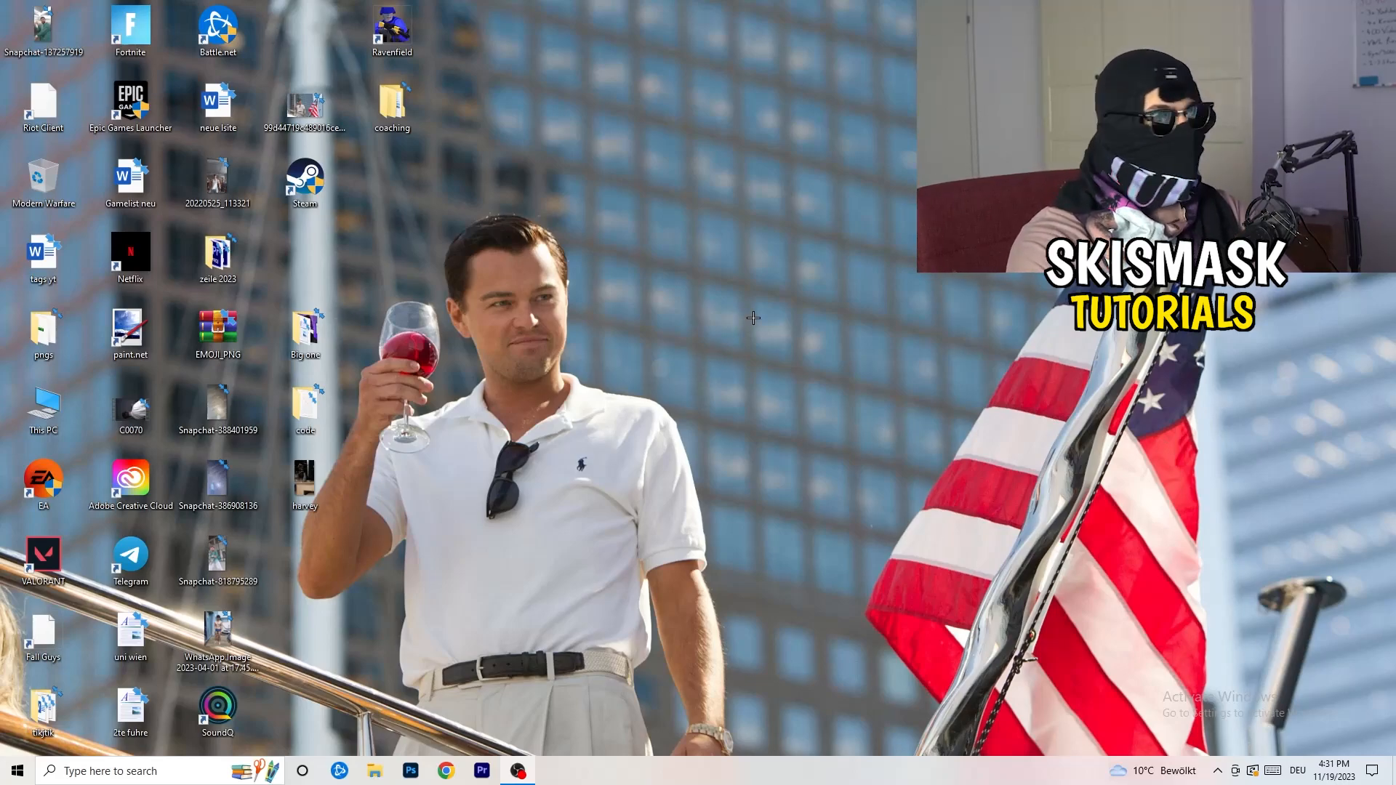
# - Bring up the desktop context menu listing display and NVIDIA Control Panel options
pyautogui.rightClick(753, 317)
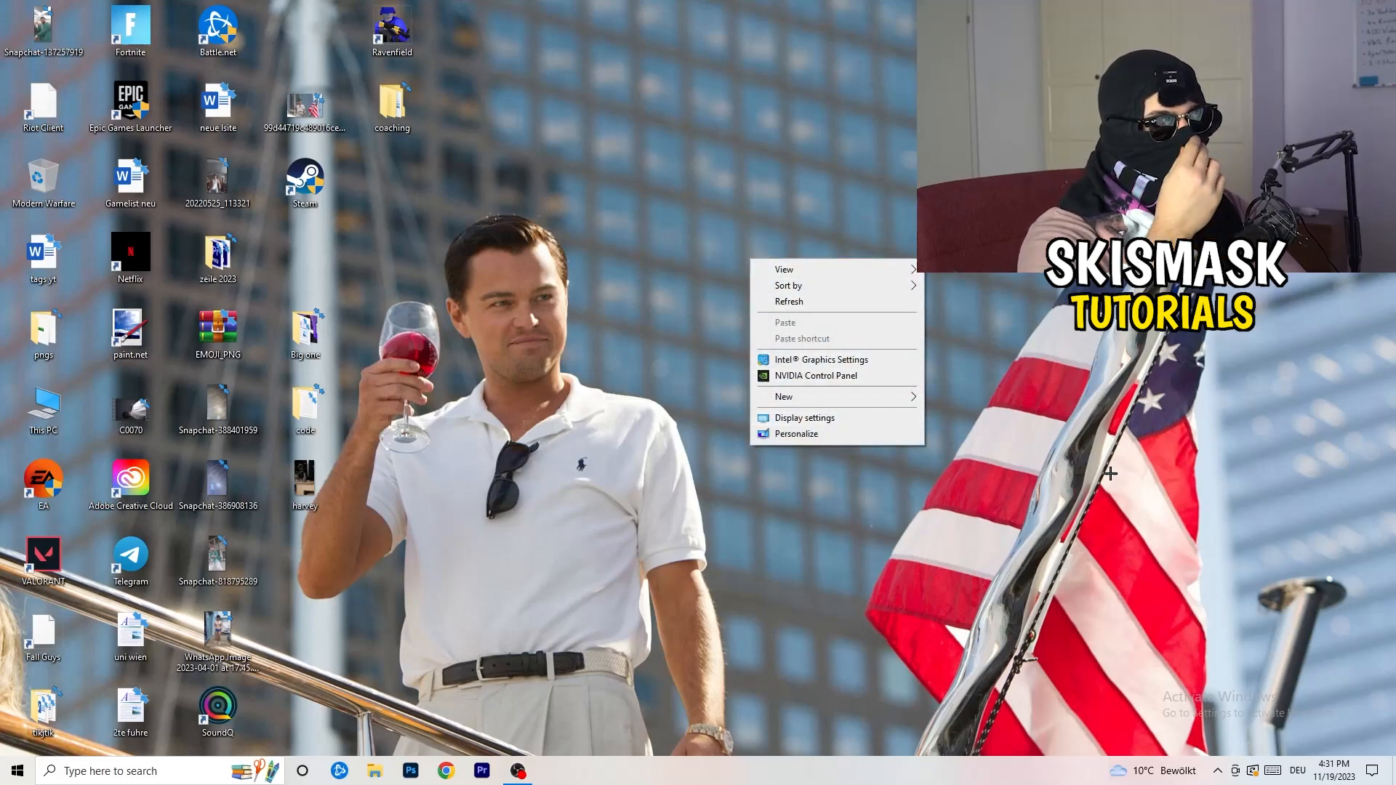
pyautogui.moveTo(1226, 516)
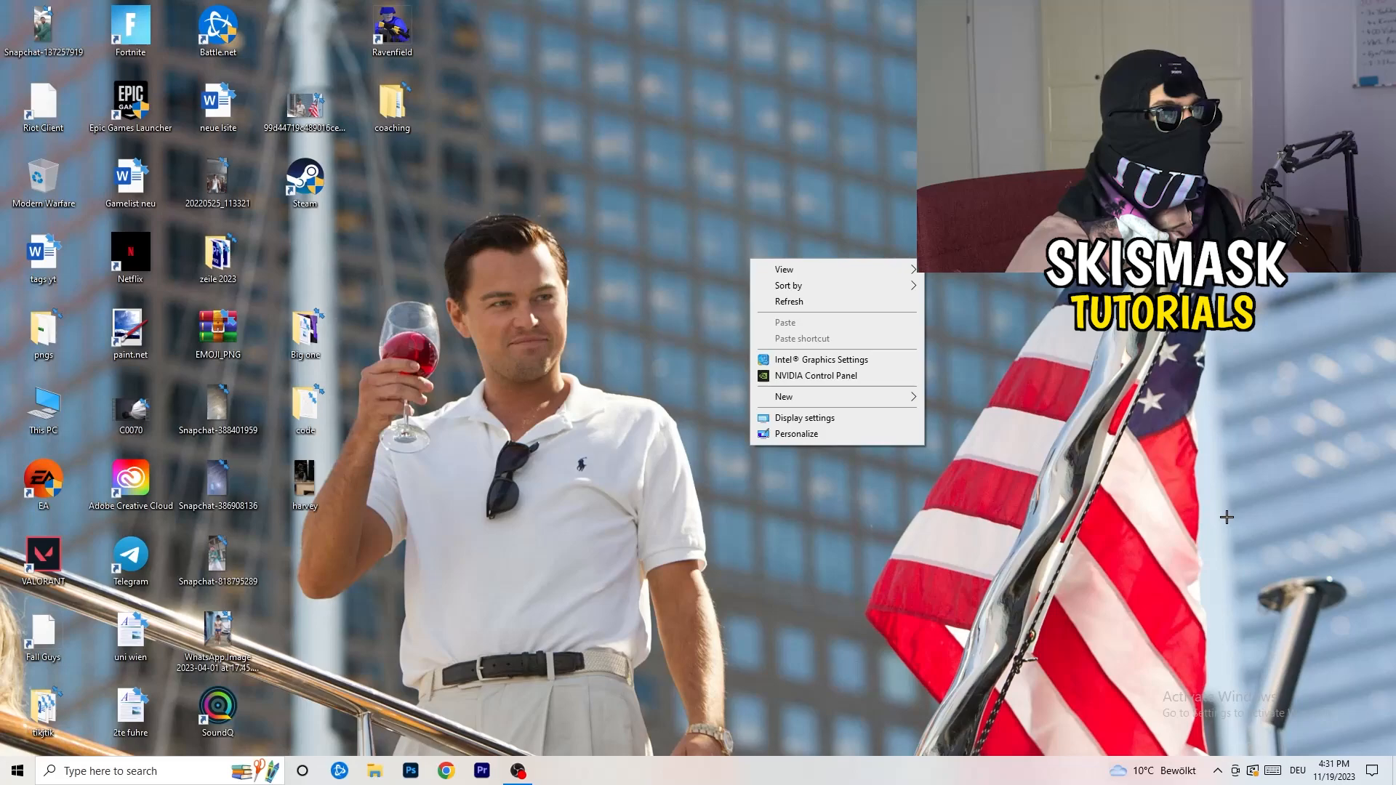
pyautogui.moveTo(1279, 537)
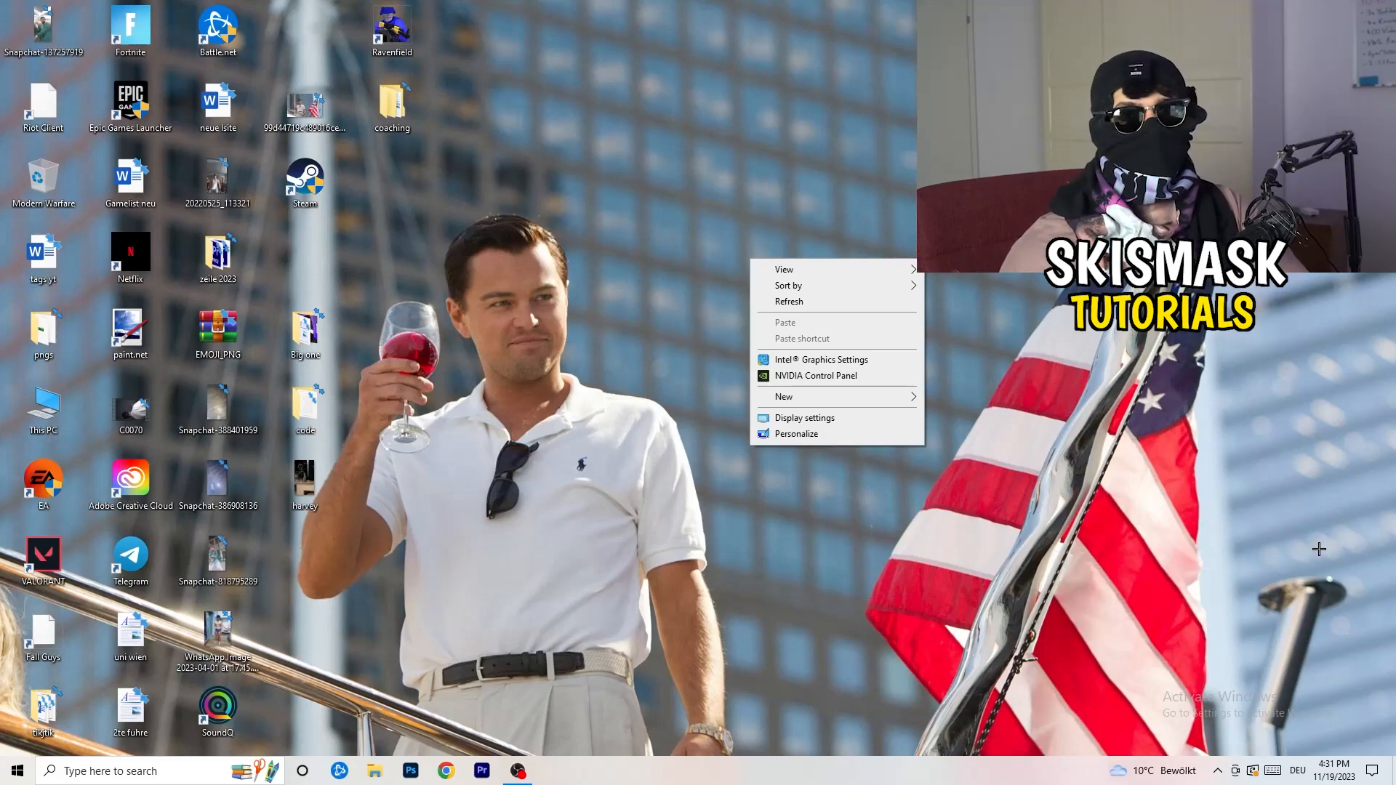
pyautogui.moveTo(1343, 557)
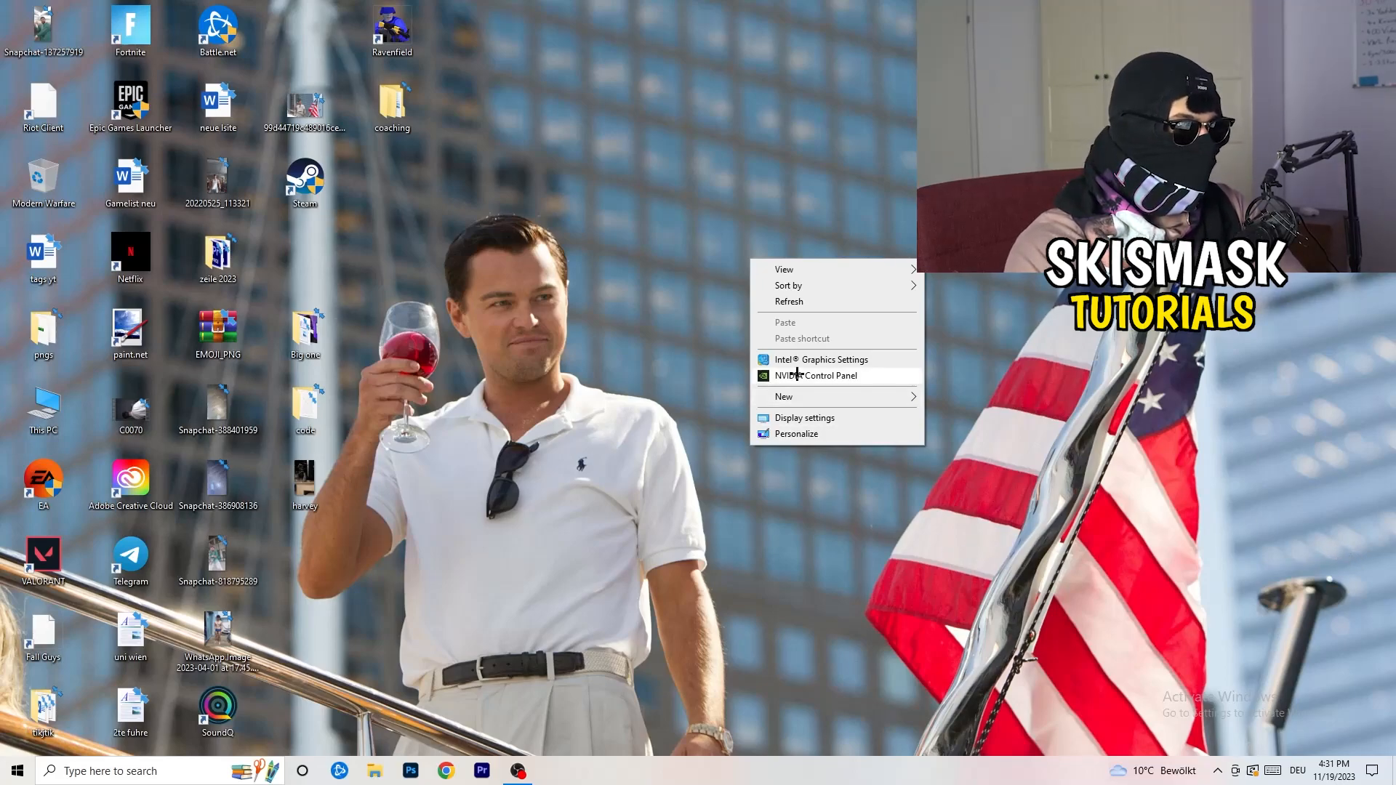
# - Launch NVIDIA Control Panel and reach the Customize resolutions dialog under Change Resolution
pyautogui.click(963, 490)
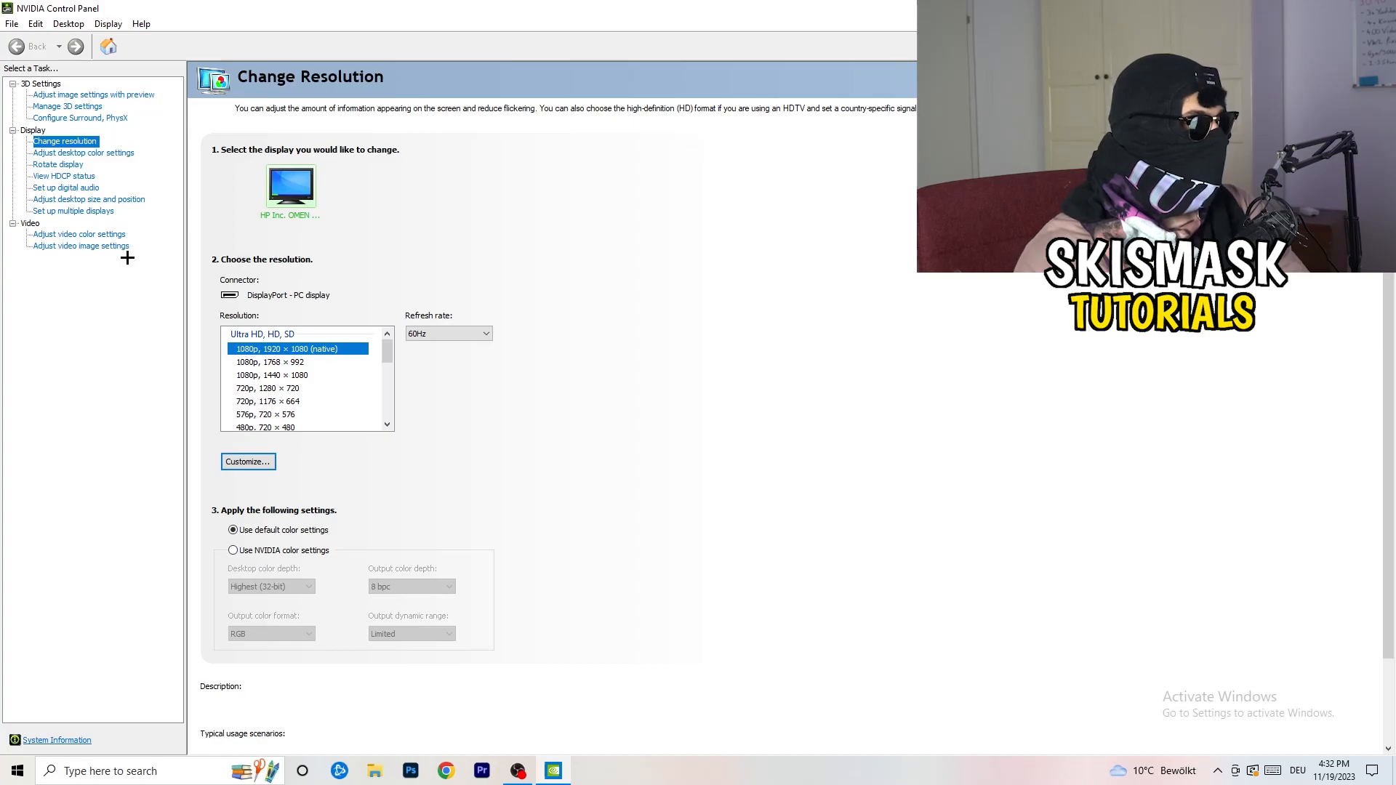
pyautogui.moveTo(140, 259)
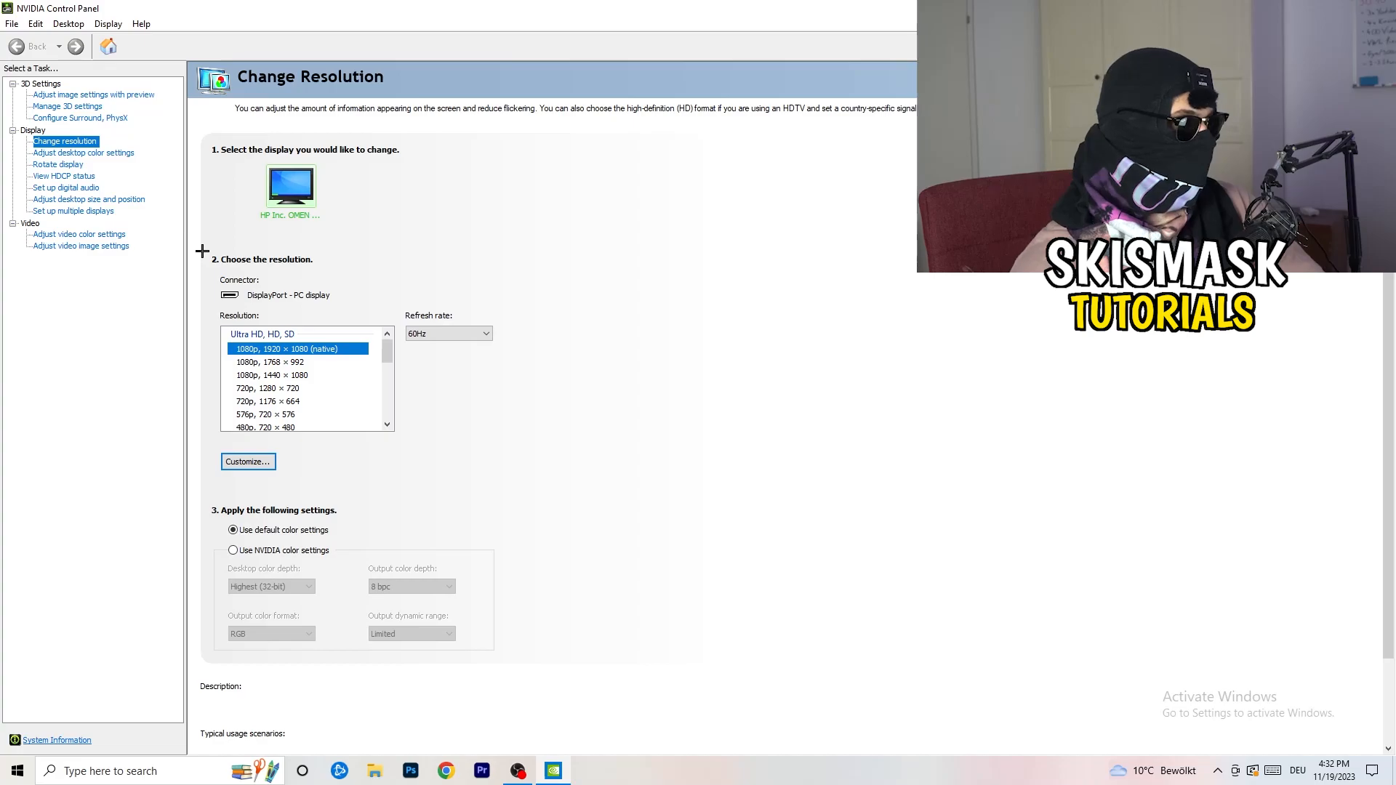
pyautogui.click(247, 461)
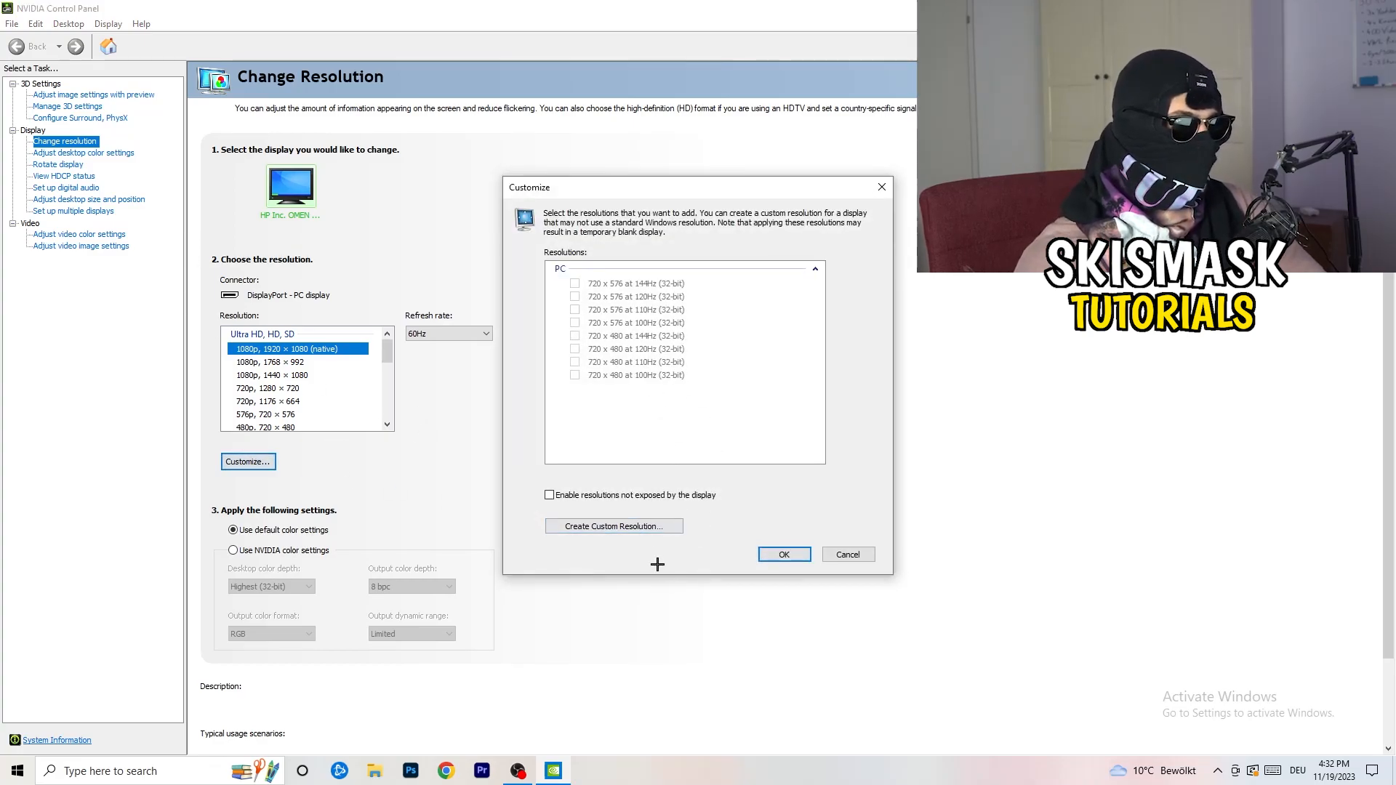
# - Try a custom resolution of 1440 by 1040, check the scan type choices, then cancel and close the panel
pyautogui.click(612, 527)
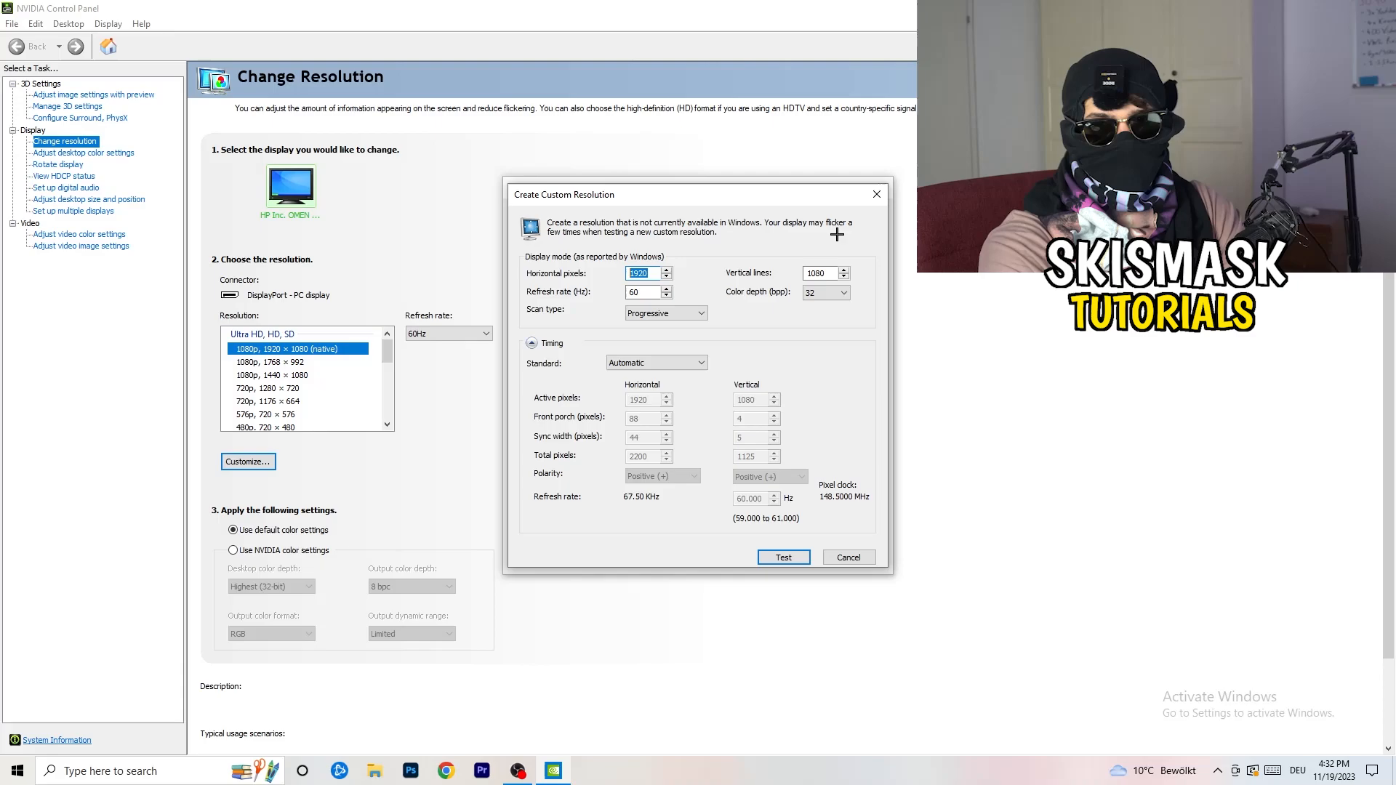
pyautogui.write('114')
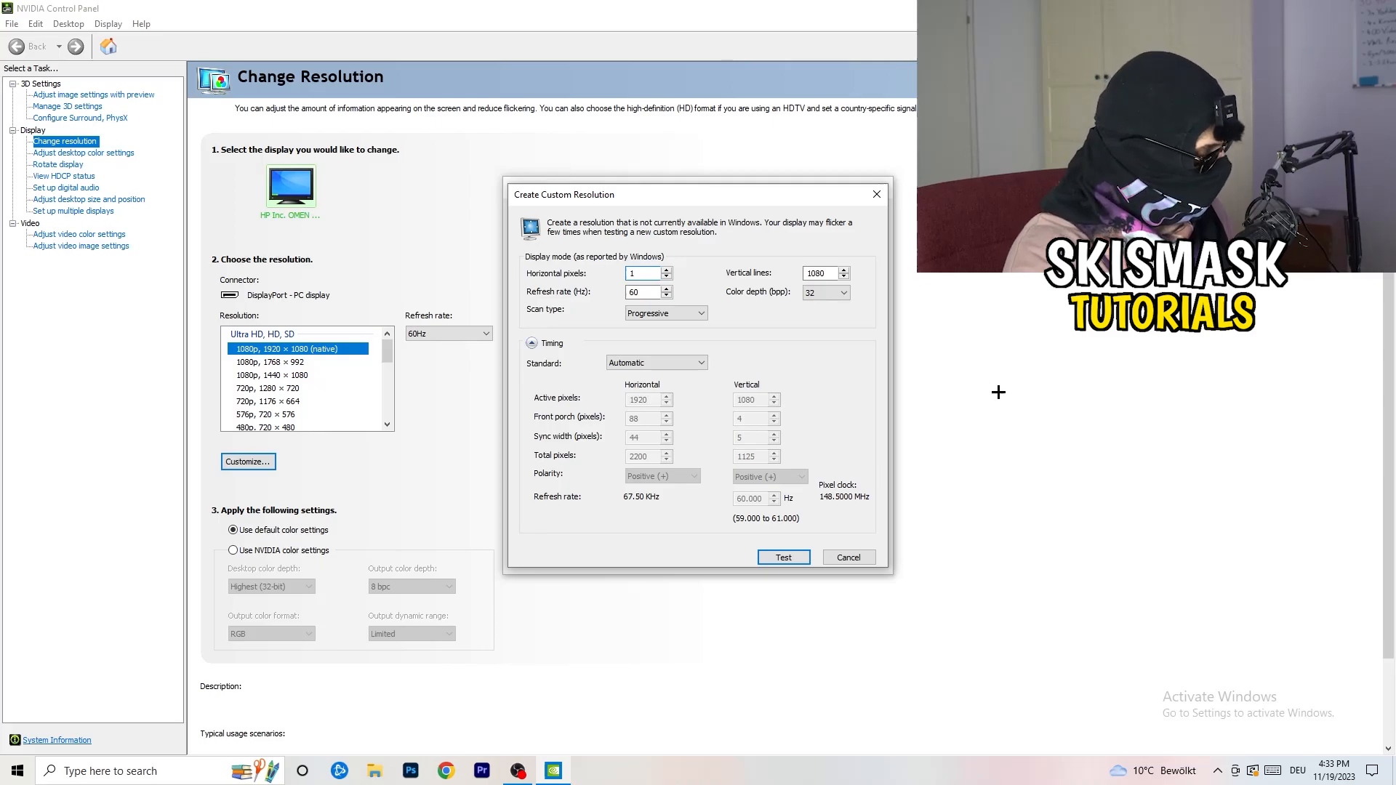
pyautogui.write('1440')
pyautogui.click(826, 272)
pyautogui.write('1040')
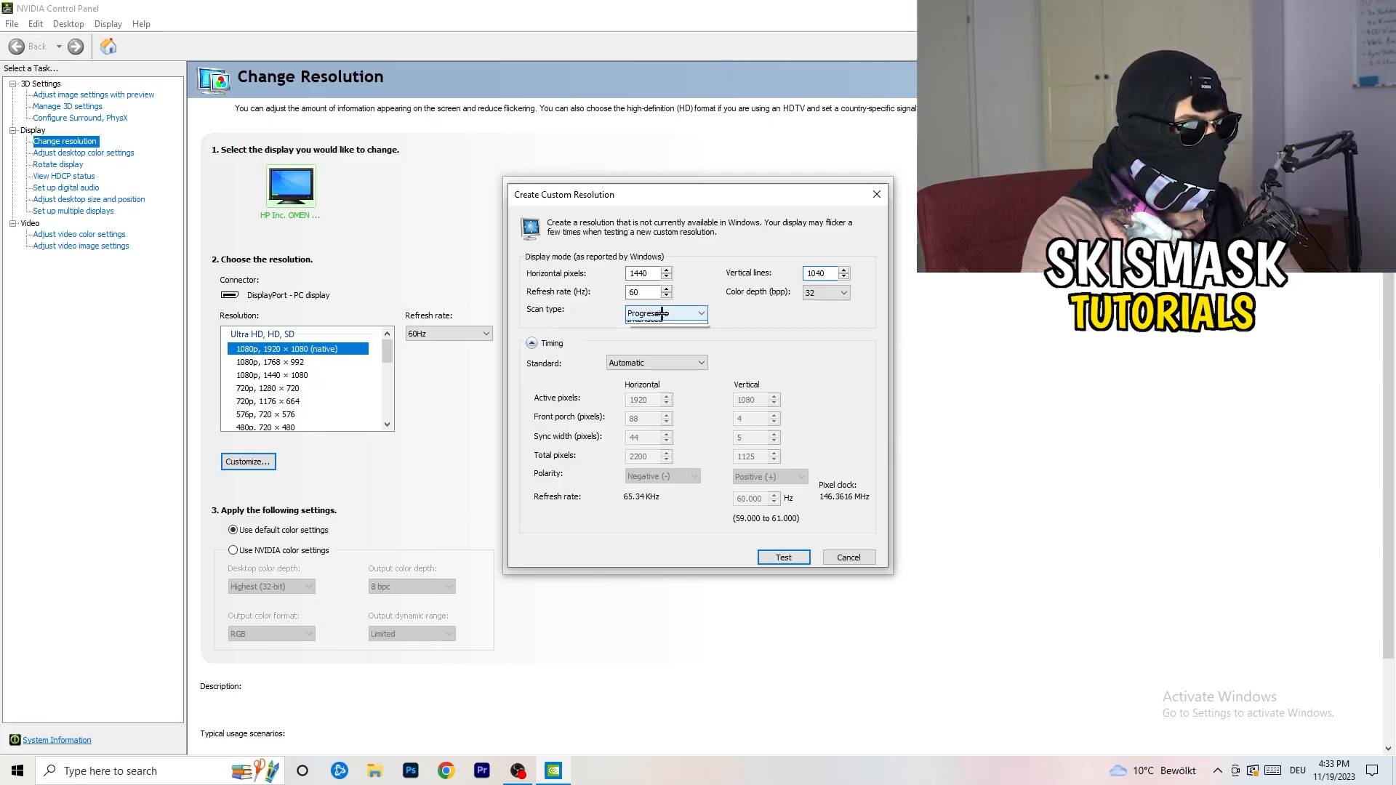
pyautogui.click(656, 362)
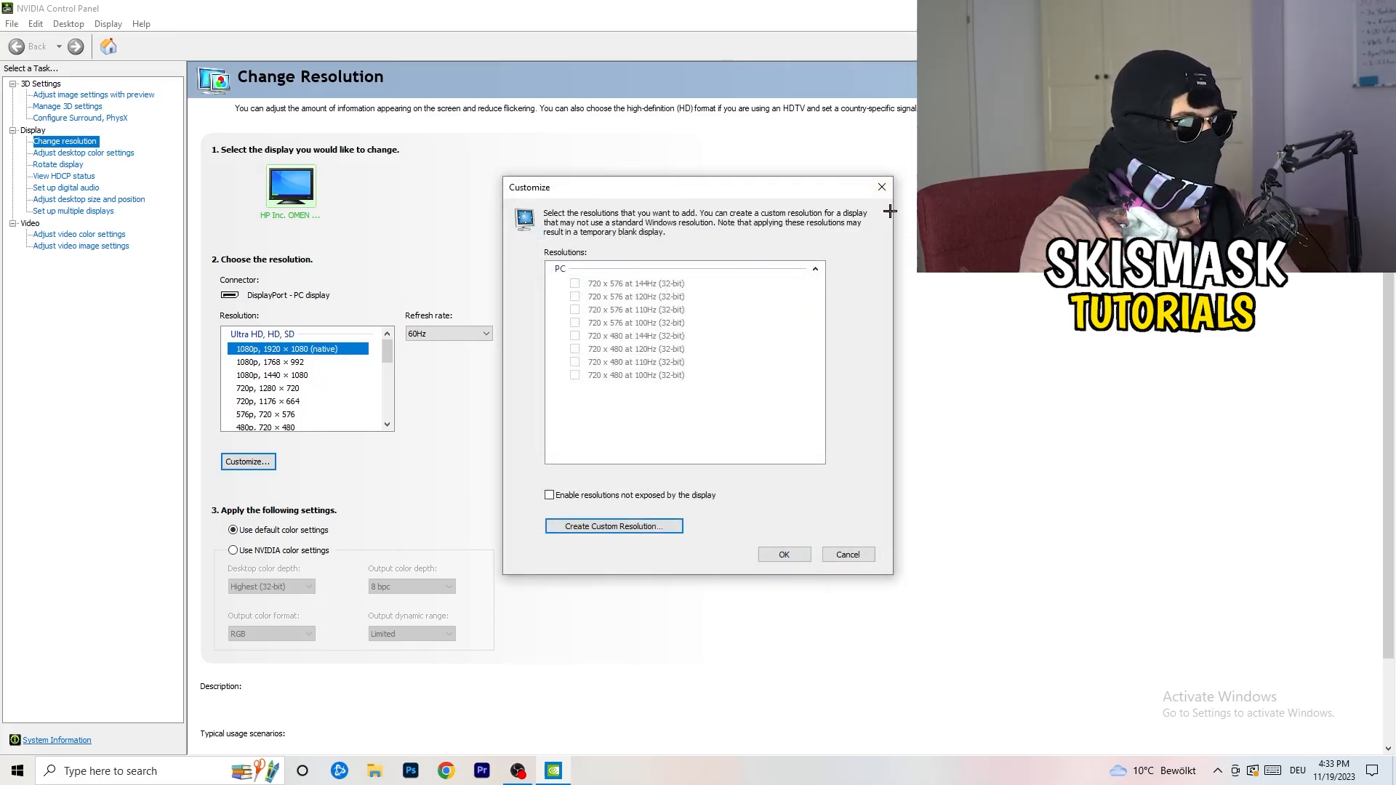
pyautogui.click(846, 553)
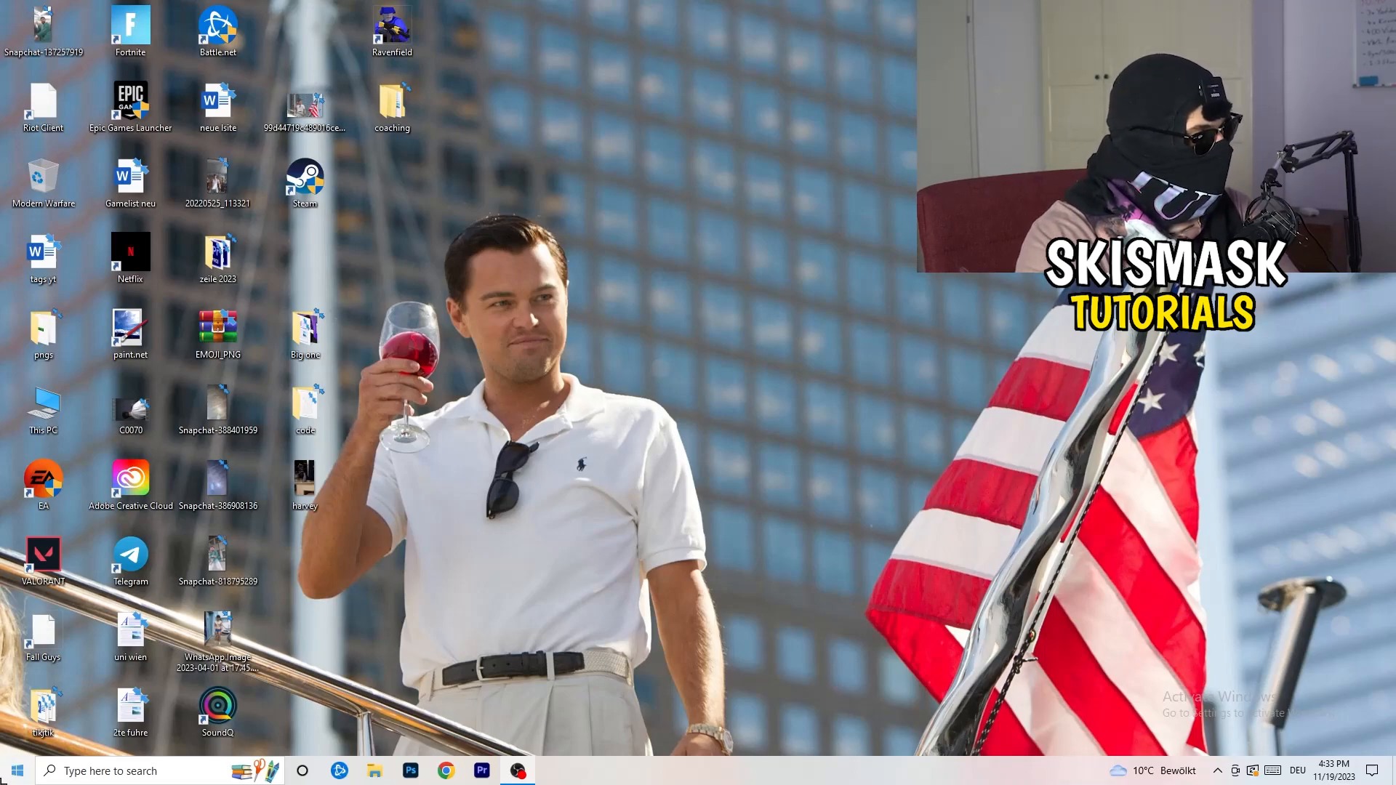
# - Reach the Display page of Windows Settings via Start > Settings > System
pyautogui.click(16, 770)
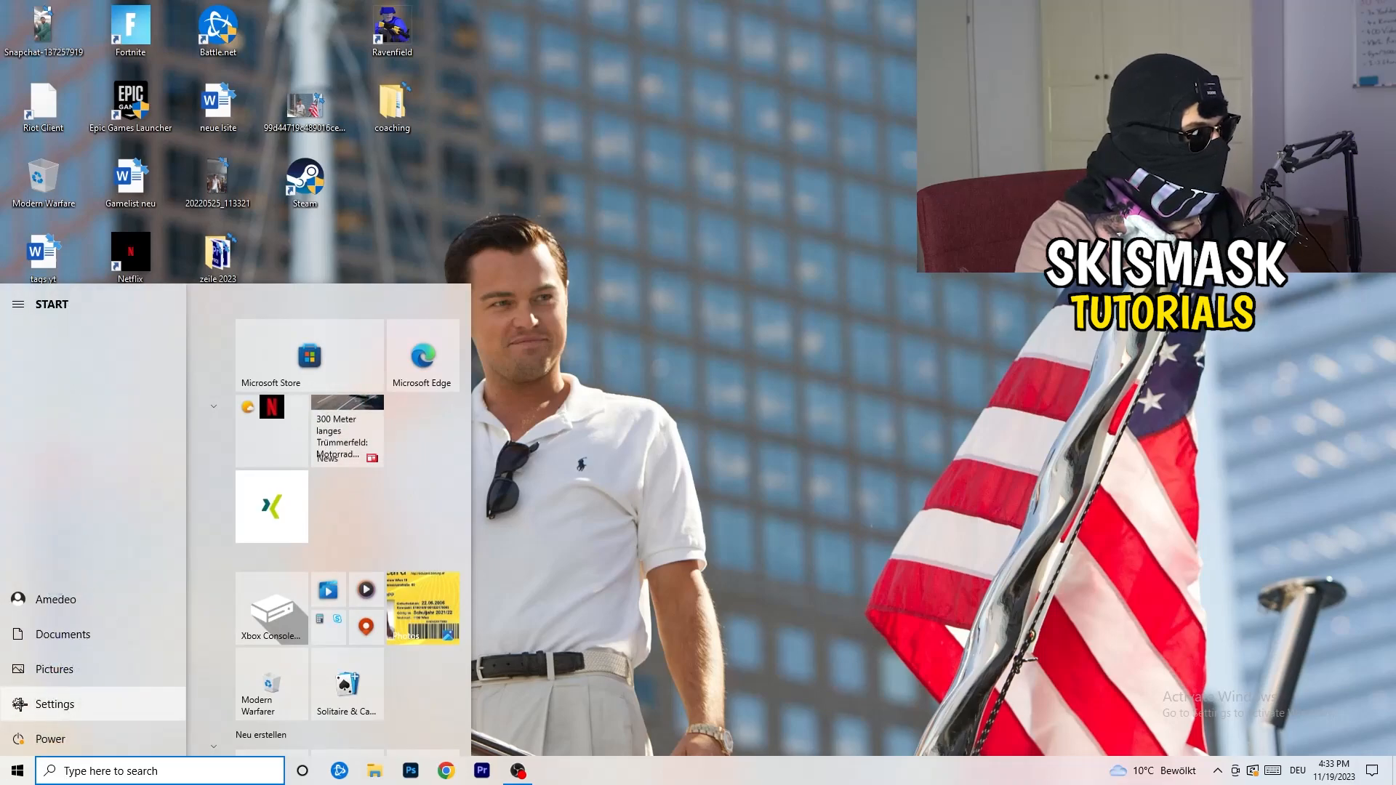
pyautogui.click(54, 704)
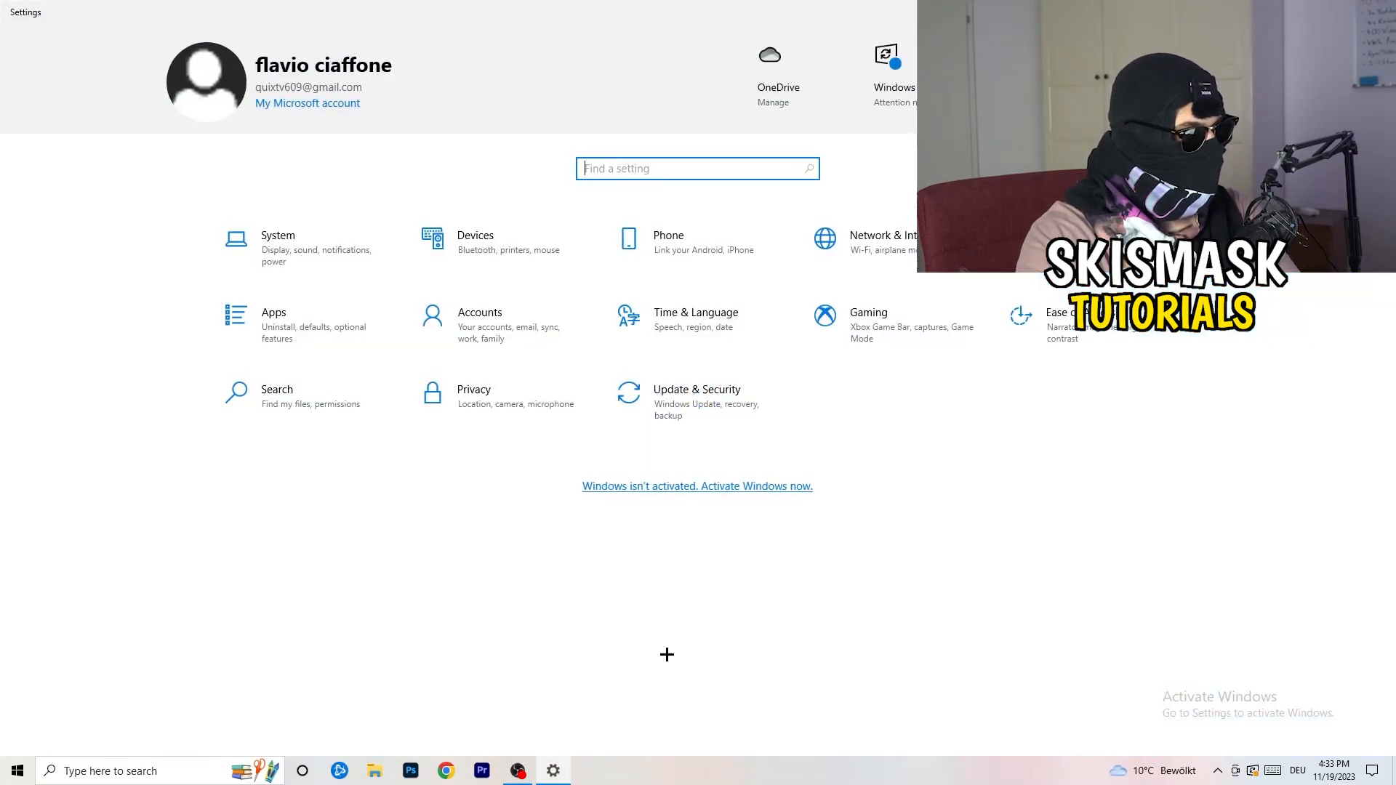
pyautogui.moveTo(605, 549)
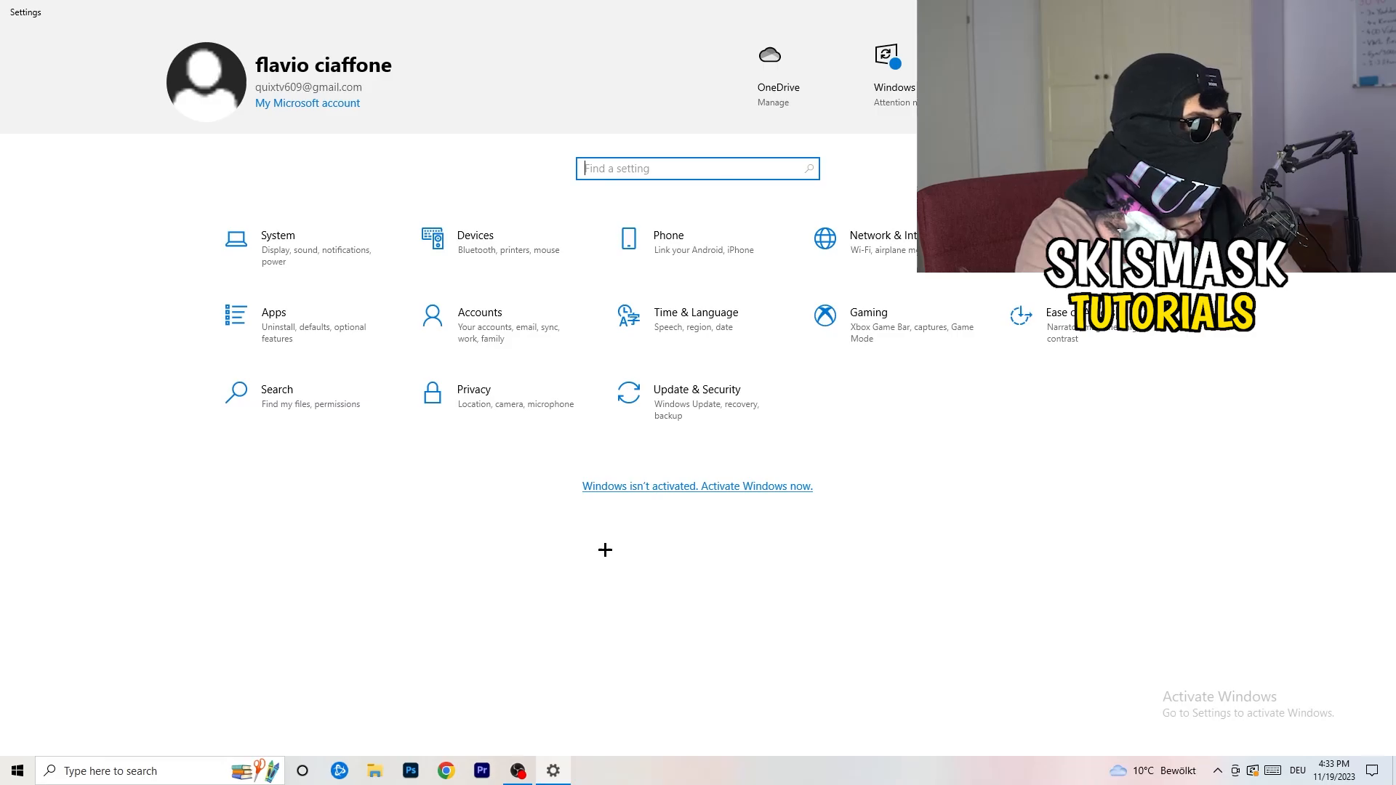
pyautogui.click(276, 240)
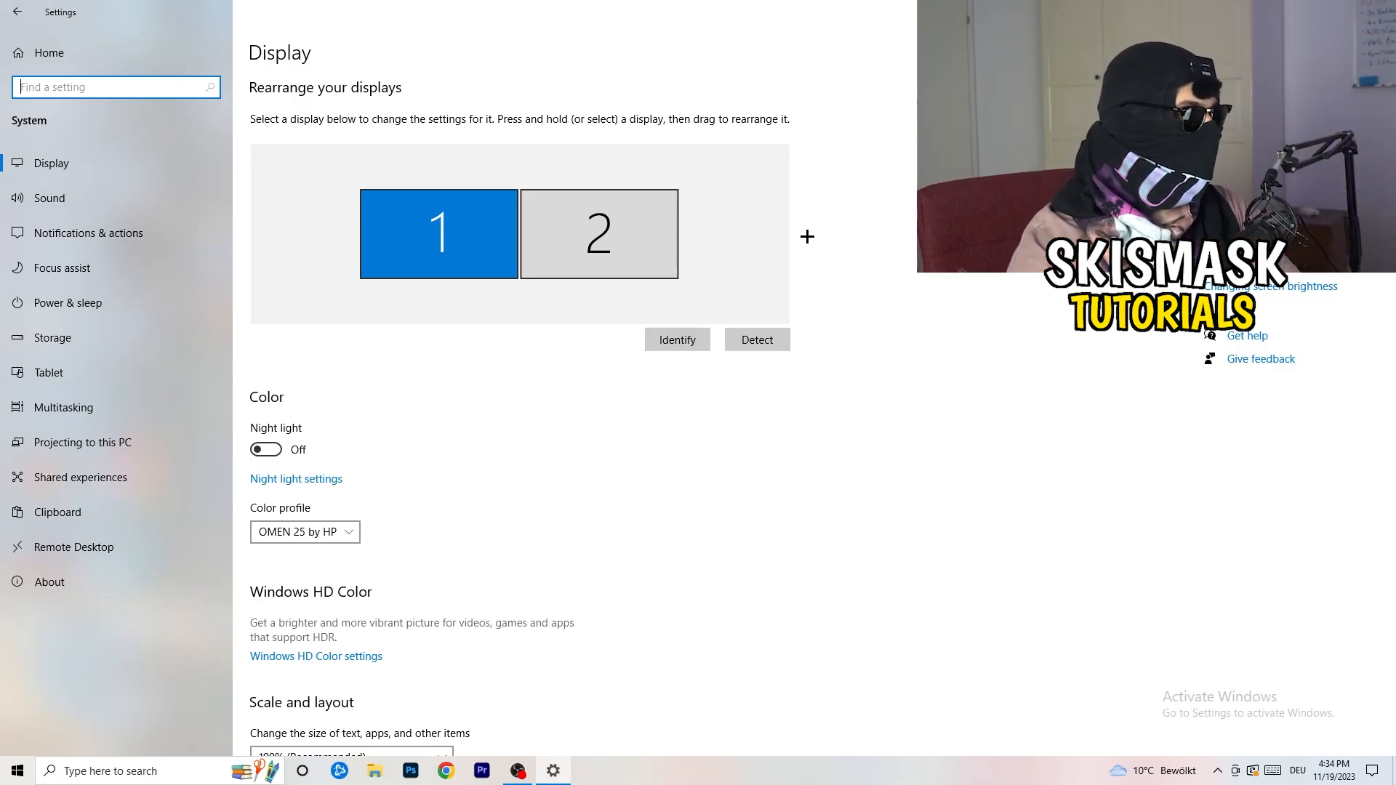
pyautogui.moveTo(454, 339)
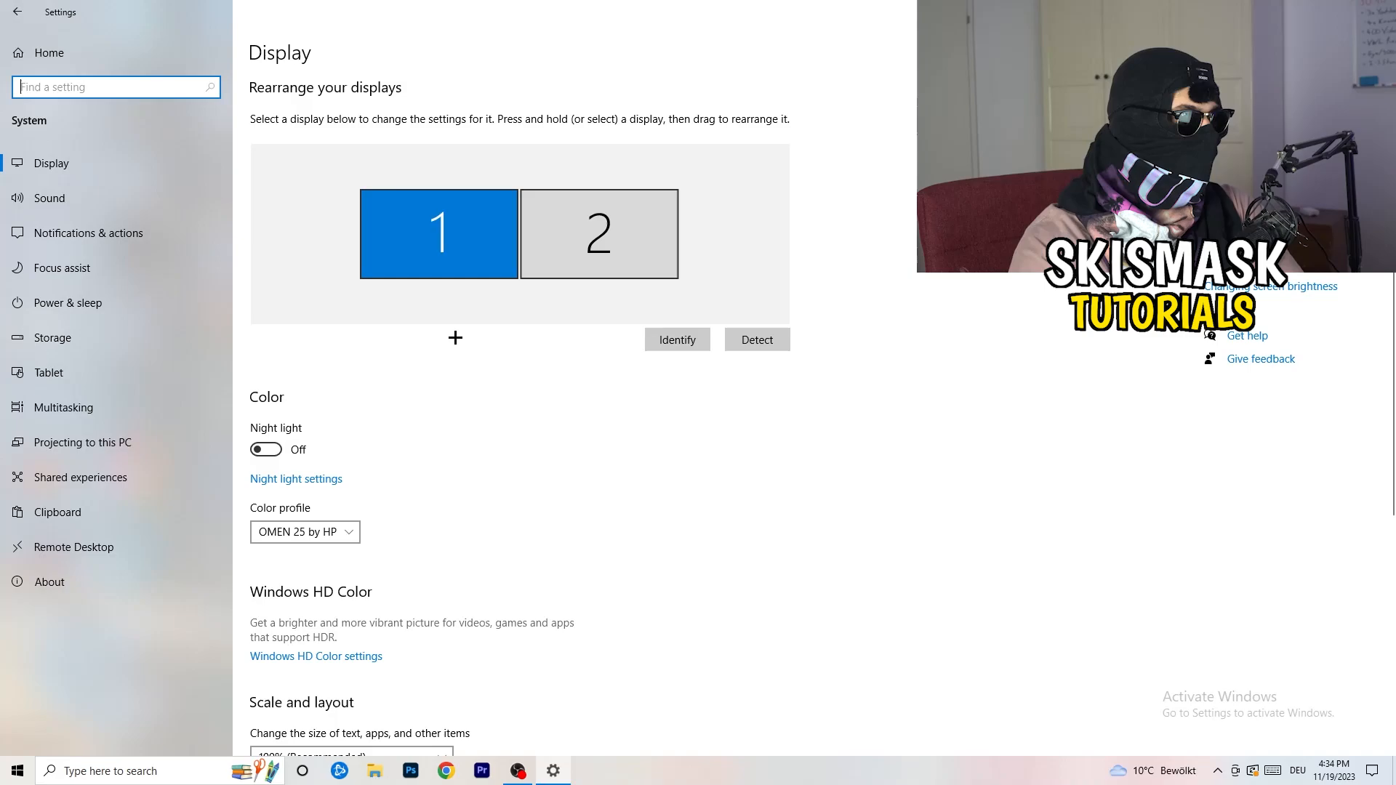
# - Review Scale and layout, keep scaling at 100% with 1920 × 1080, and return to Settings home
pyautogui.scroll(-3)
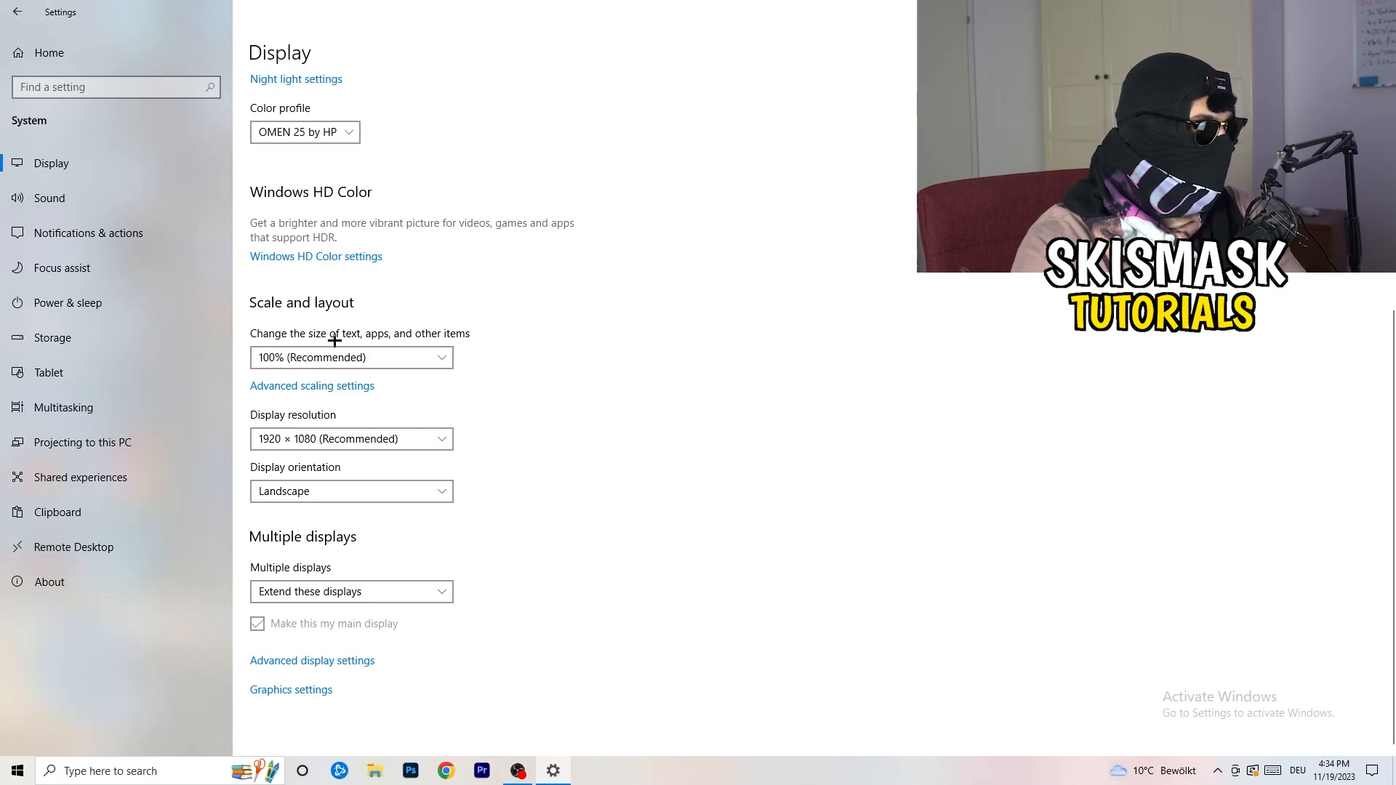
pyautogui.click(351, 357)
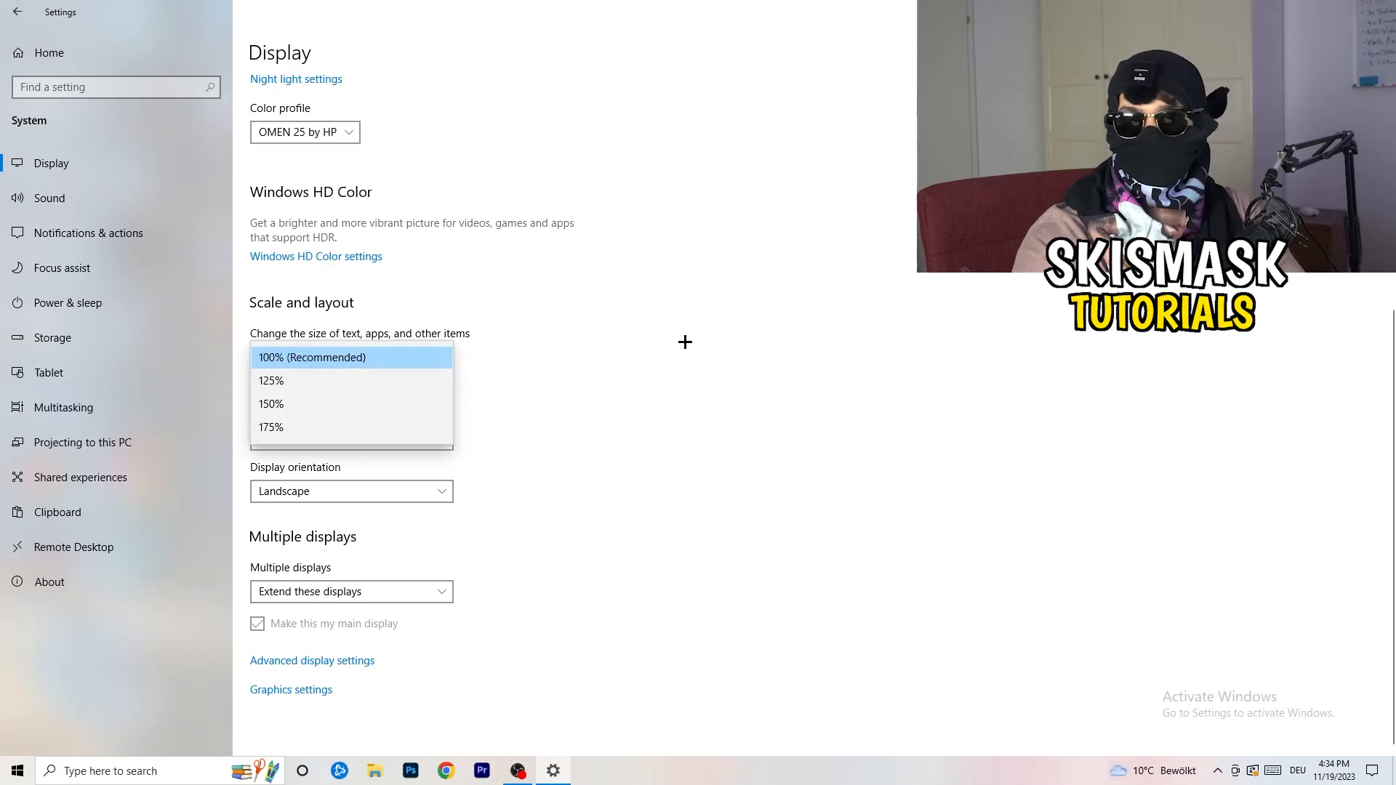
pyautogui.click(311, 357)
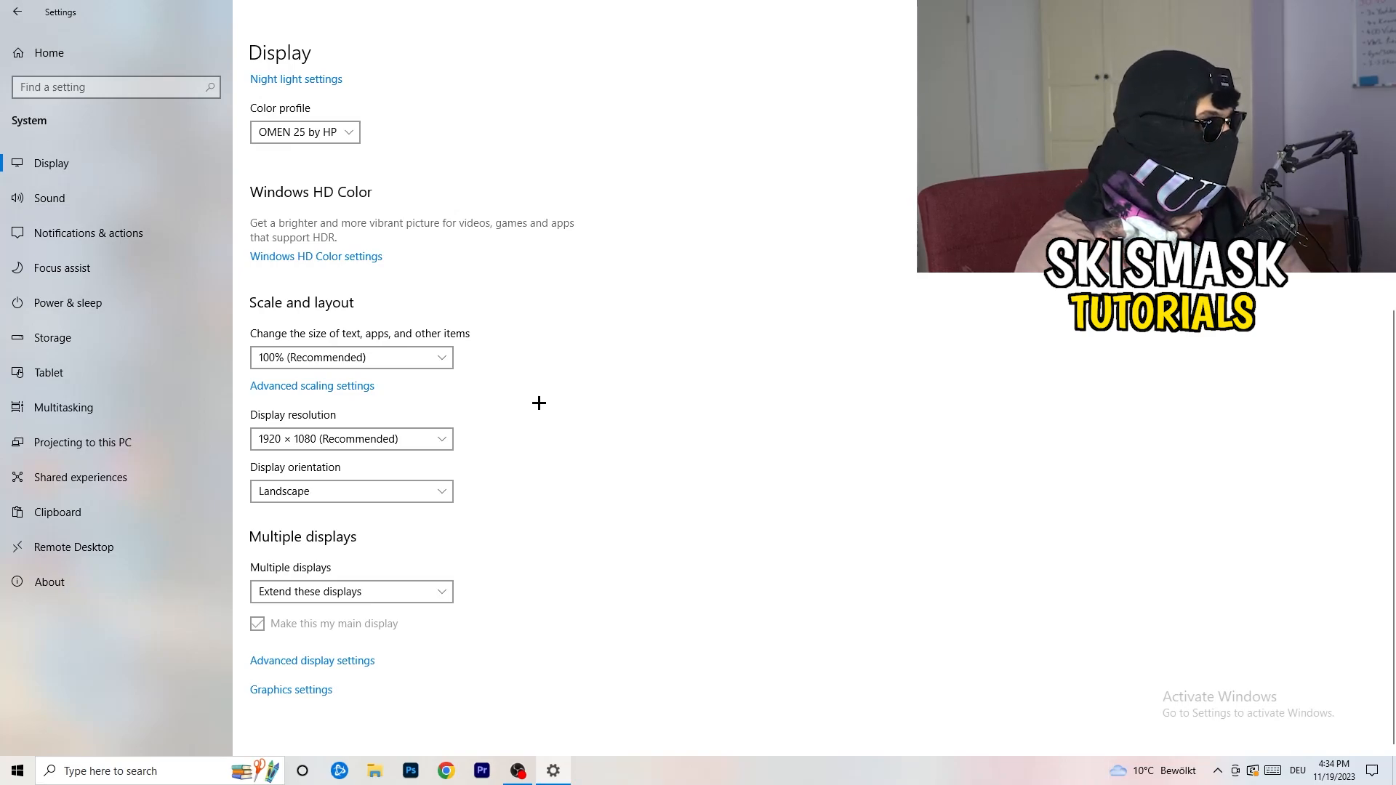
pyautogui.moveTo(452, 543)
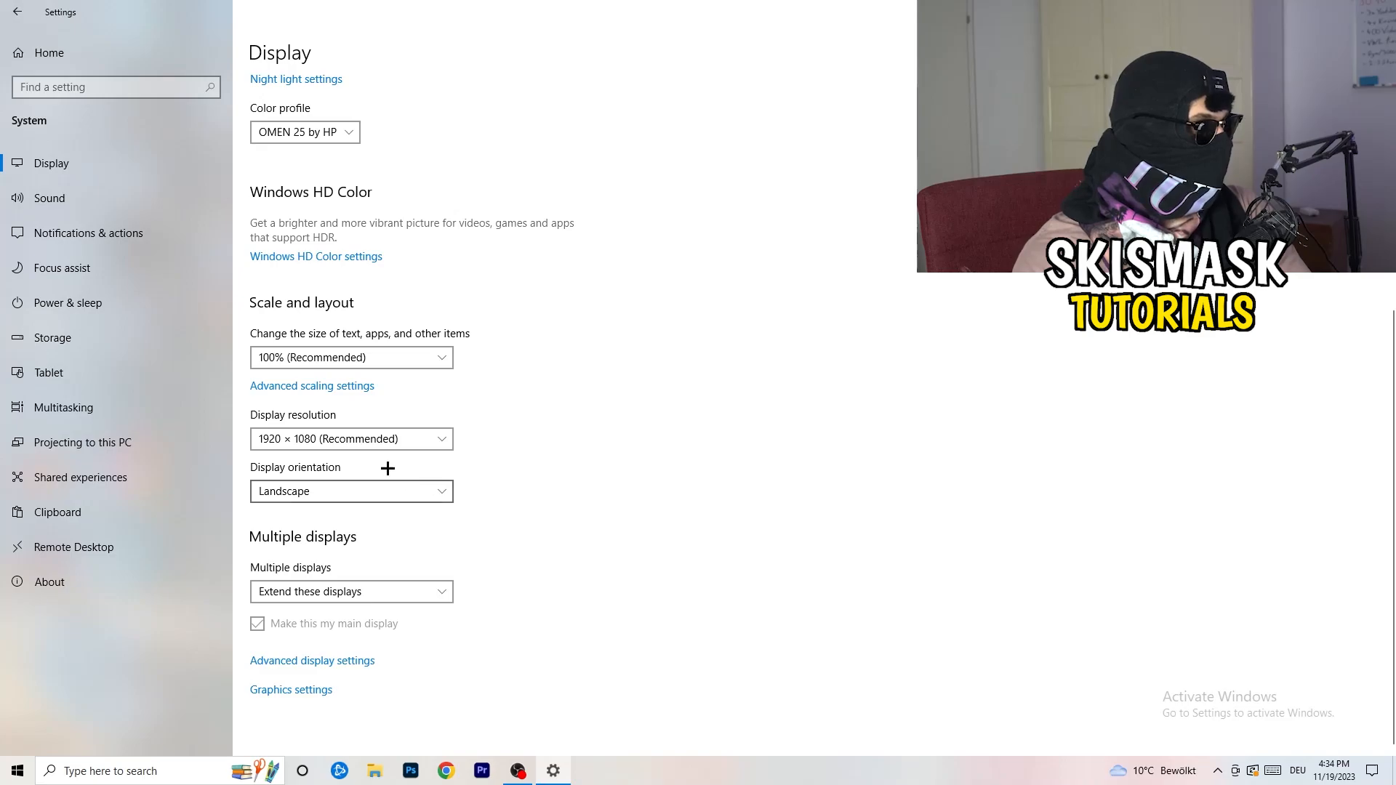
pyautogui.click(16, 10)
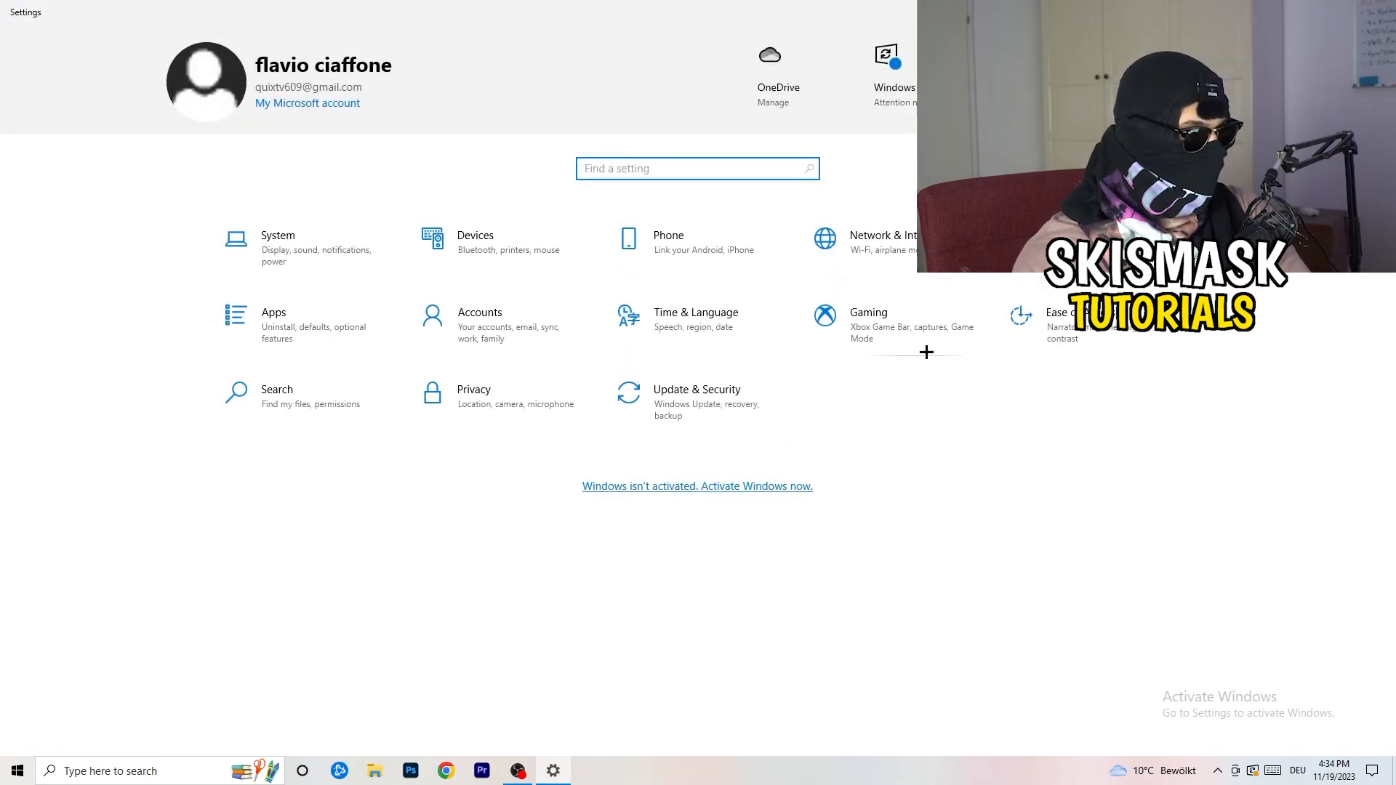
pyautogui.click(866, 311)
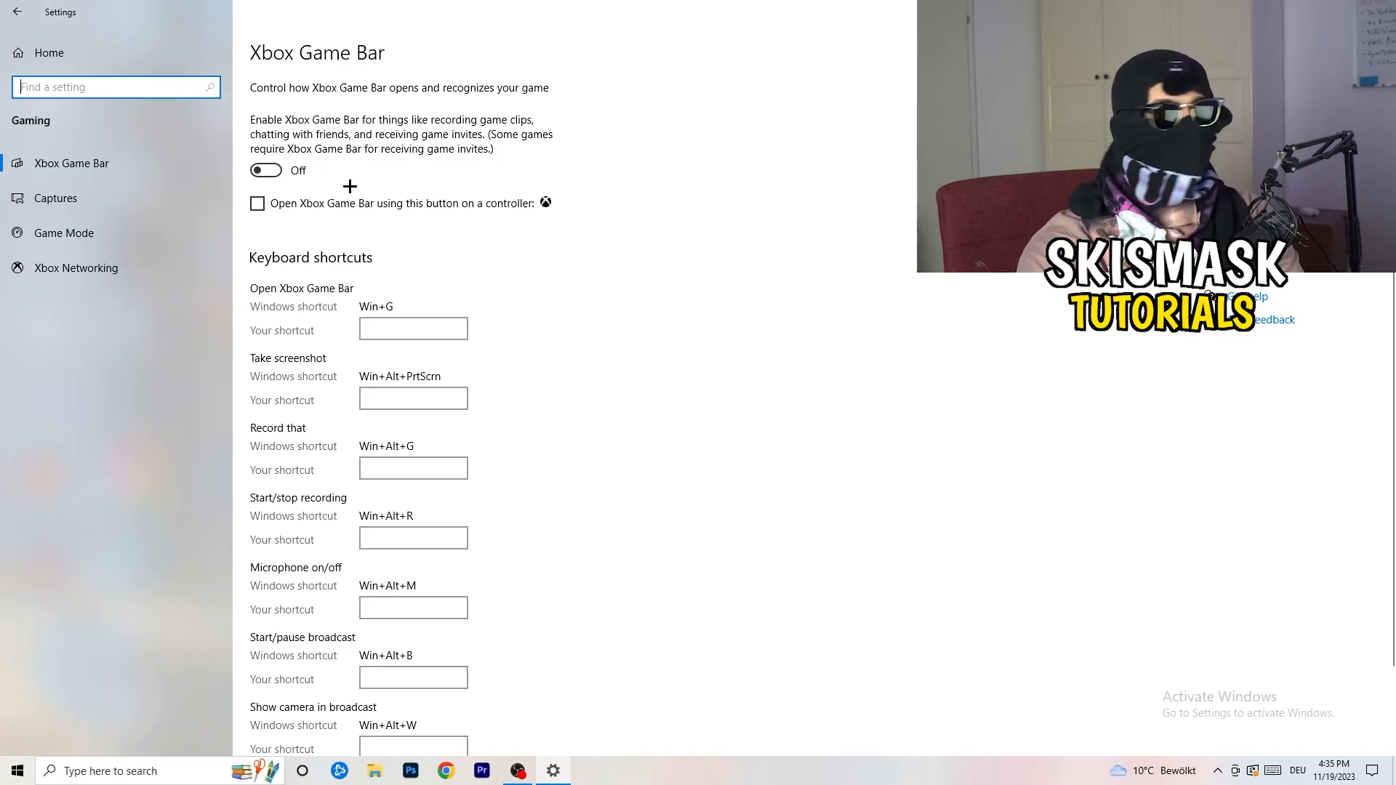
pyautogui.moveTo(412, 198)
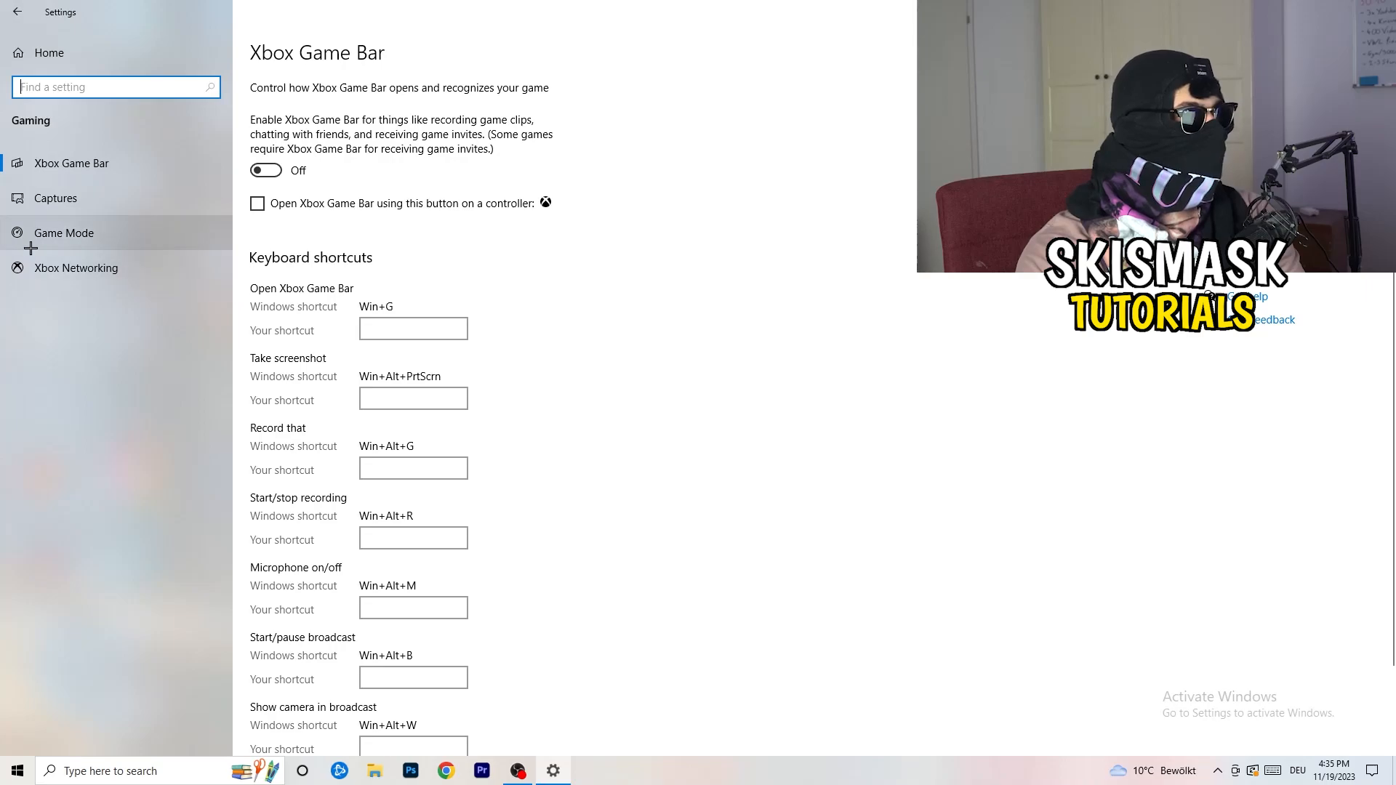
pyautogui.click(63, 233)
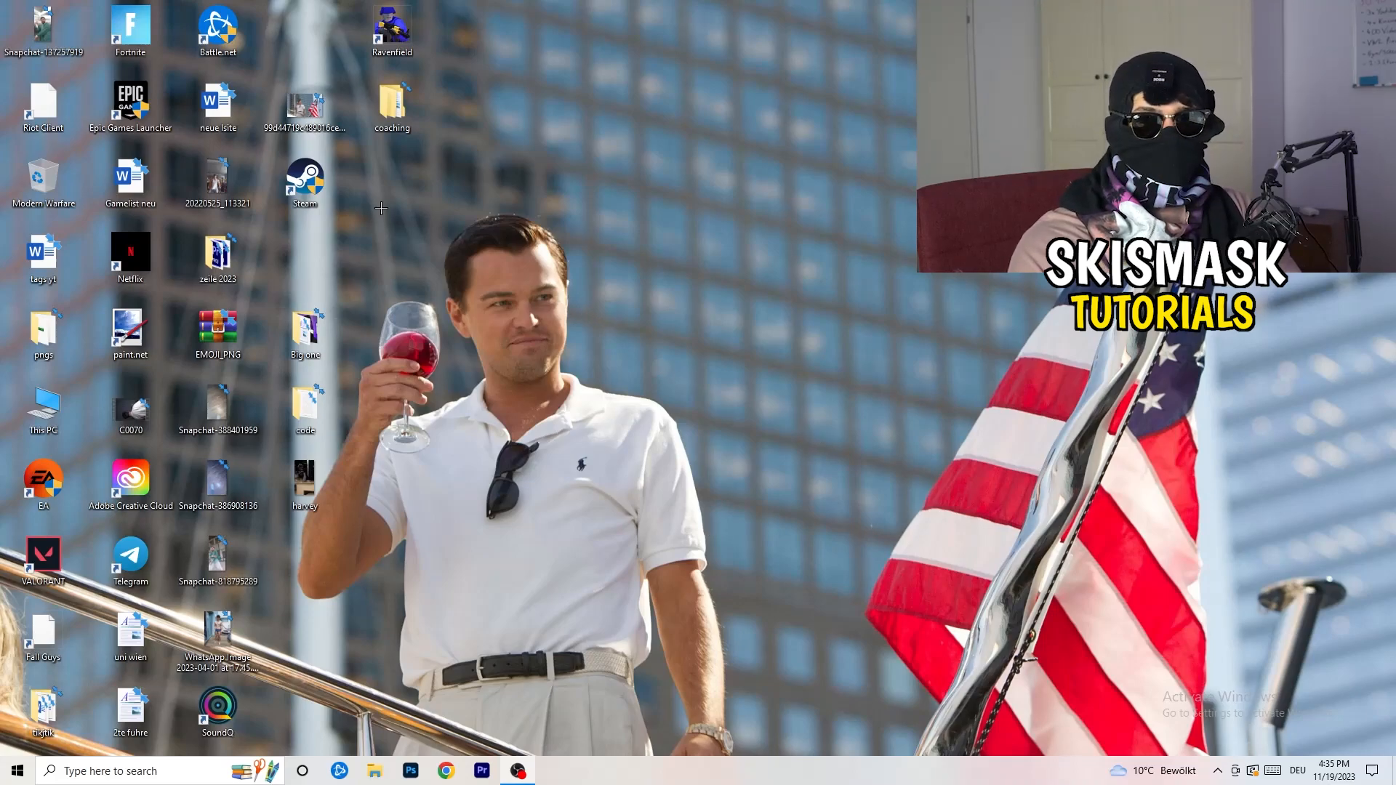
# - Move the Steam shortcut to the desktop centre and bring up its Properties window
pyautogui.moveTo(304, 185); pyautogui.dragTo(740, 259)
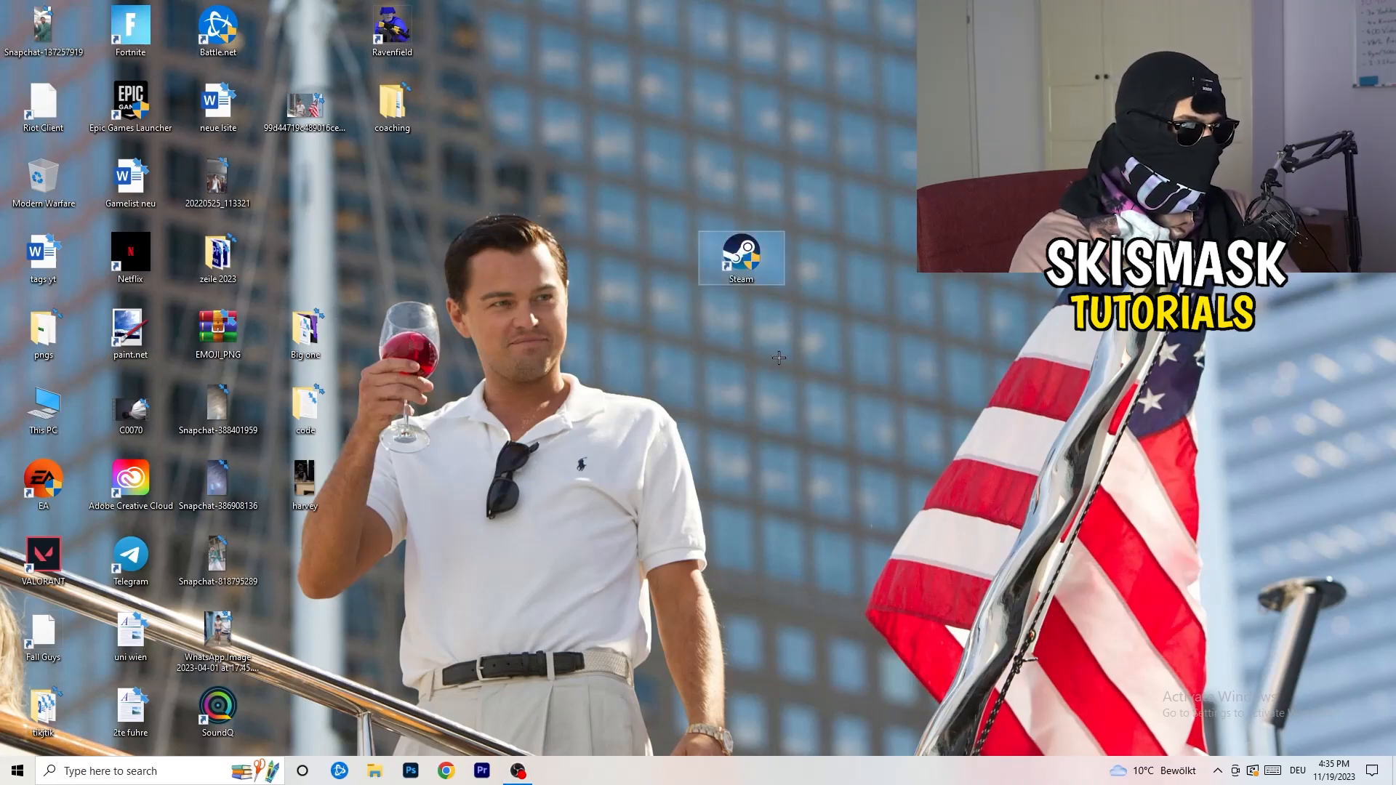
pyautogui.rightClick(740, 258)
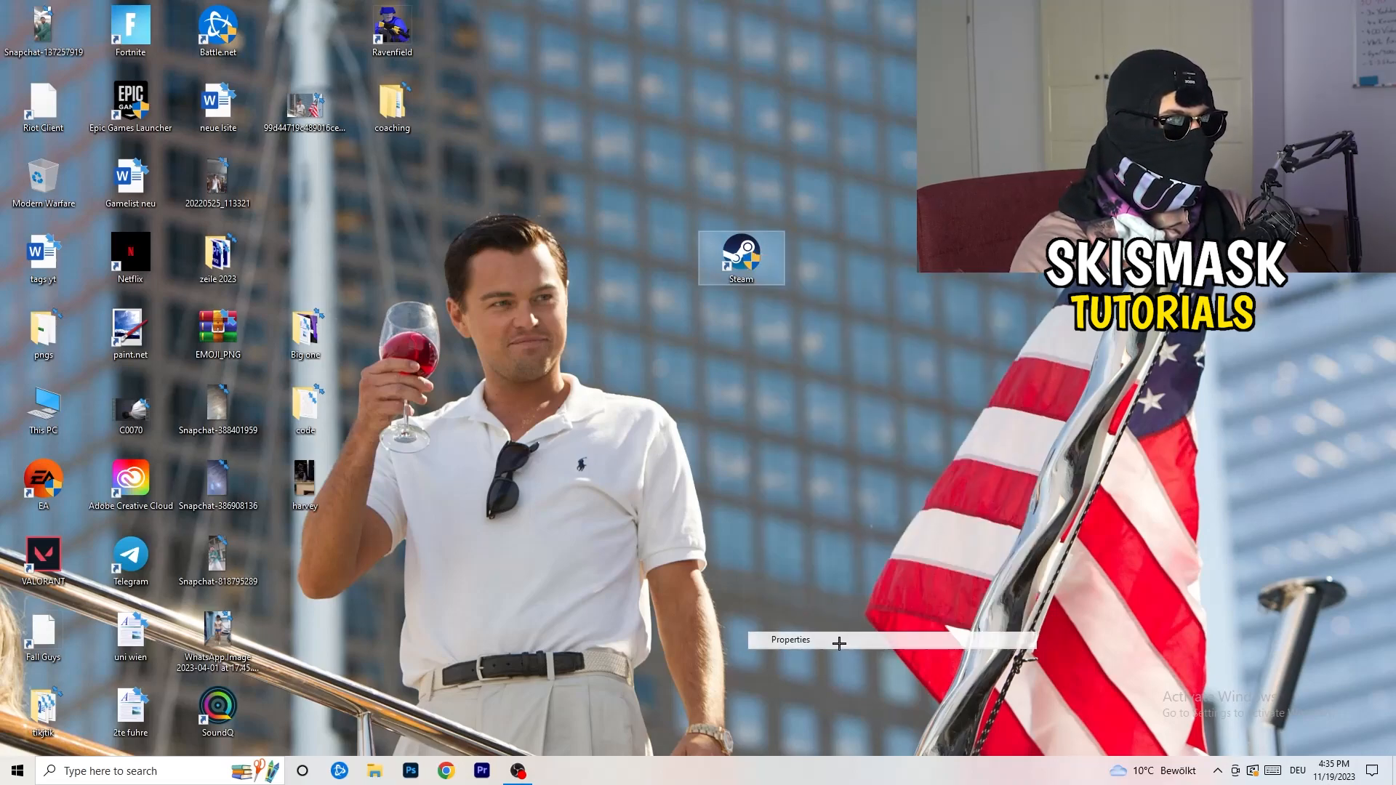
pyautogui.click(788, 639)
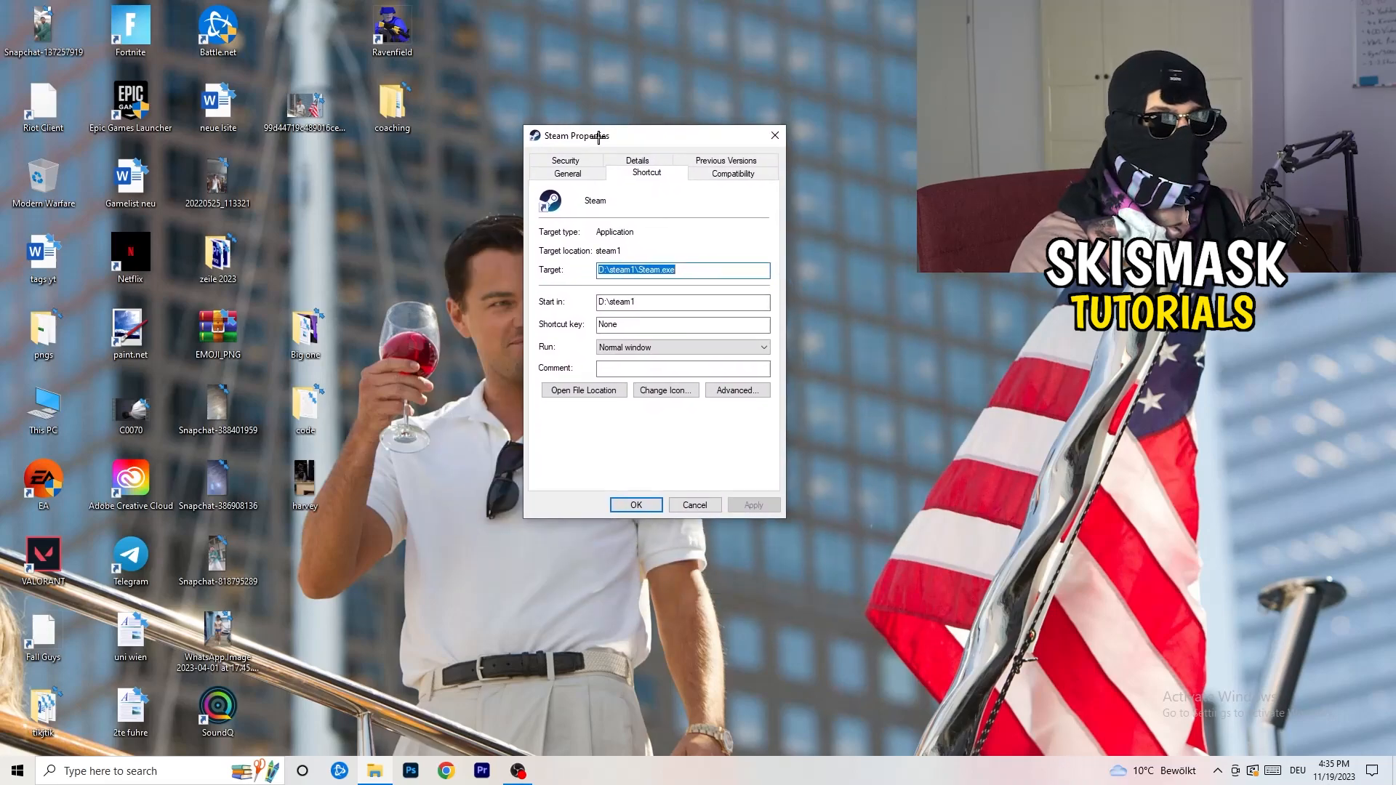
# - Set the Steam shortcut to Windows 8 compatibility mode with Run as administrator, and apply
pyautogui.click(731, 173)
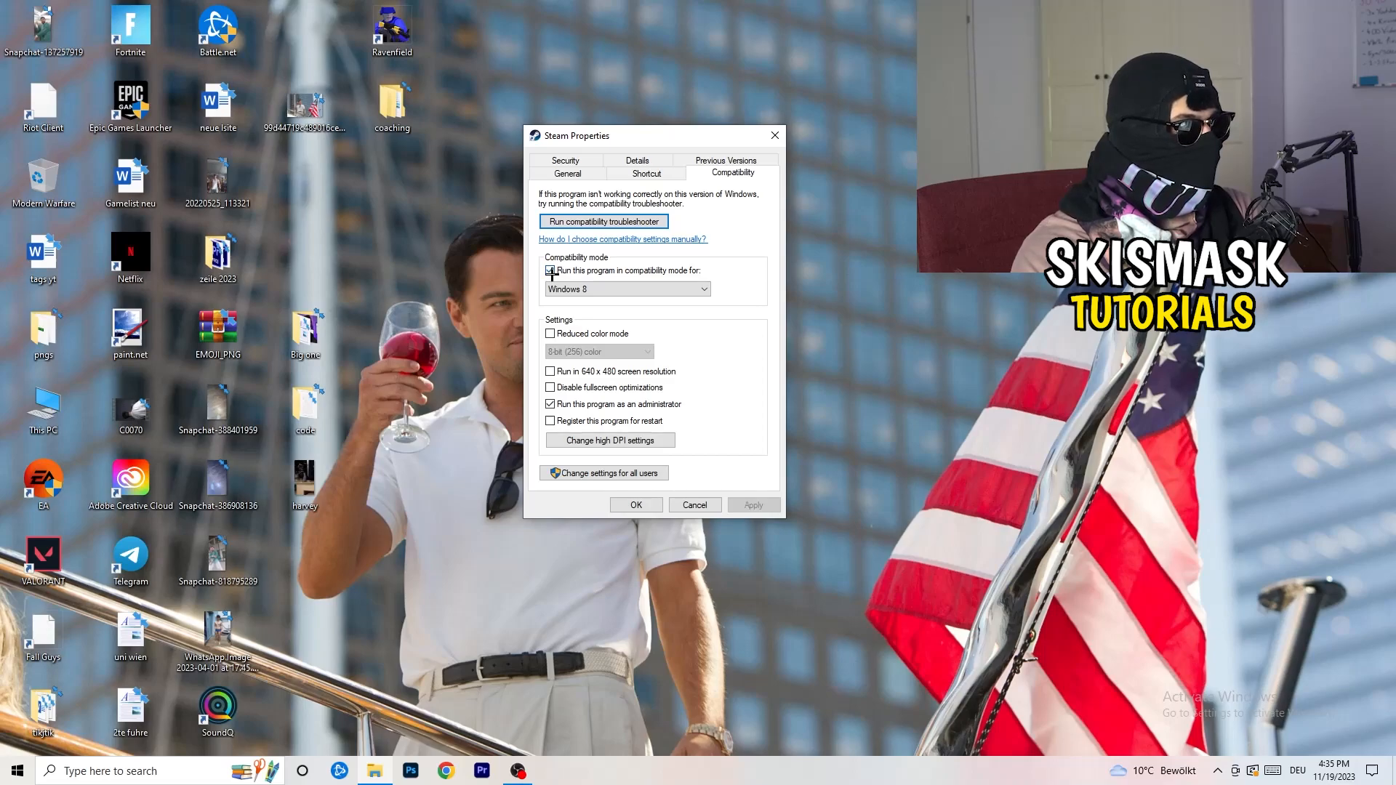
pyautogui.click(549, 271)
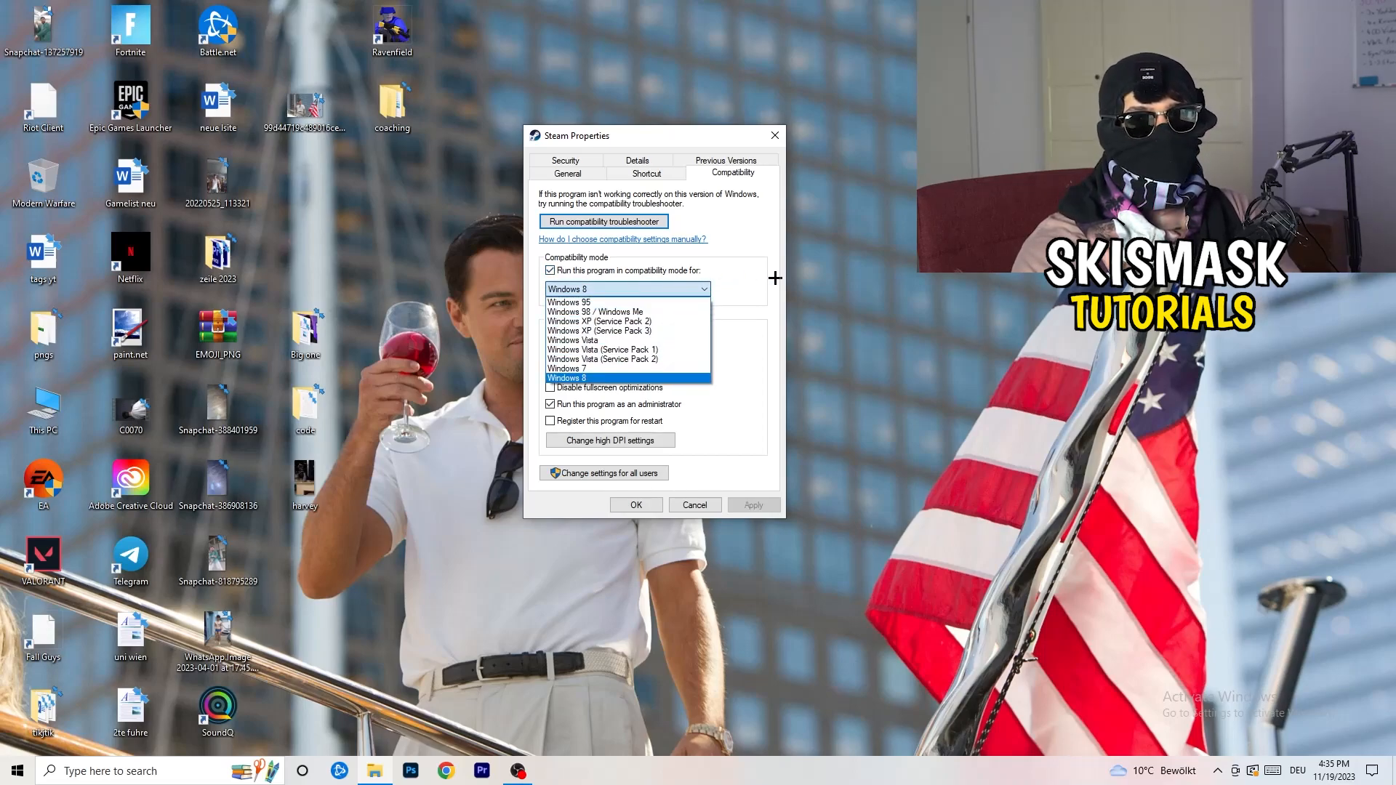
pyautogui.click(567, 378)
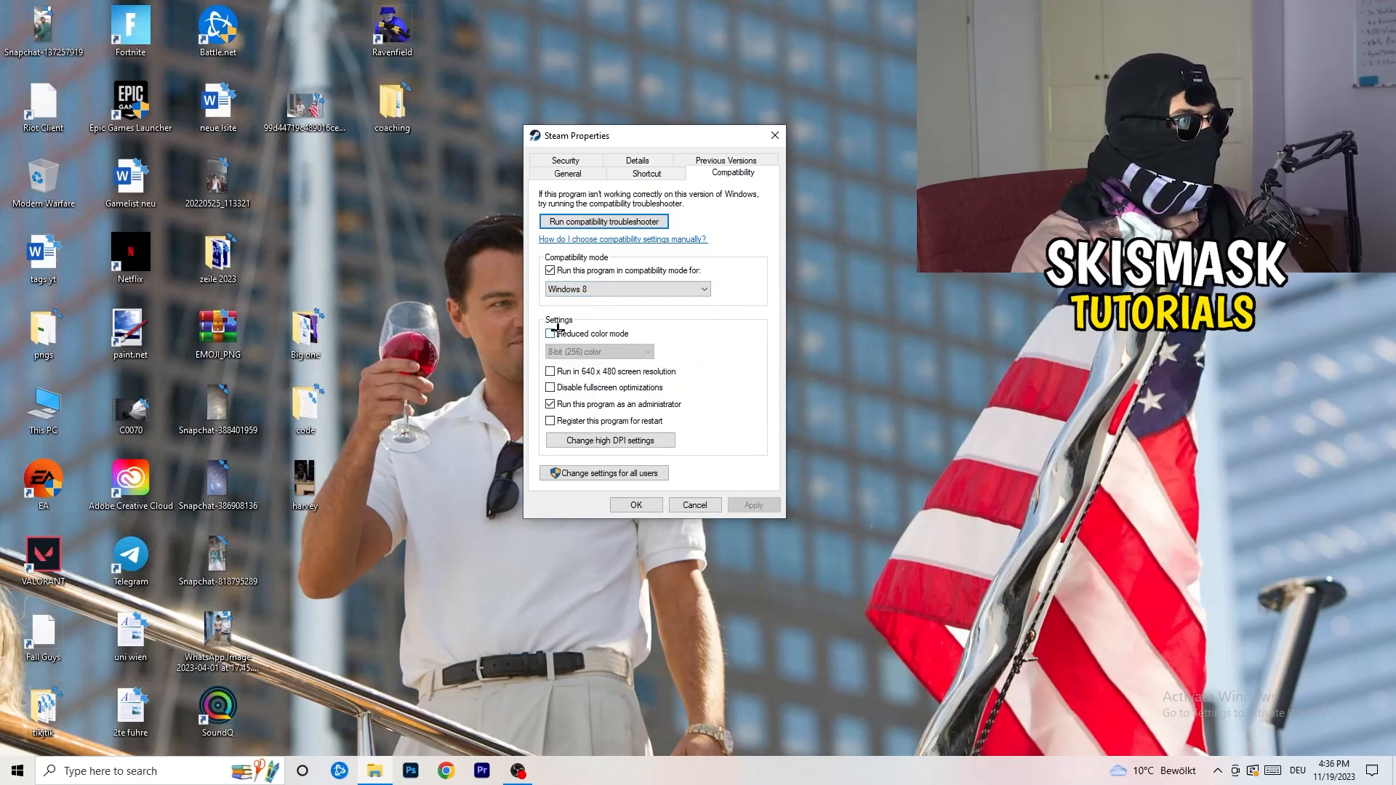
pyautogui.click(549, 333)
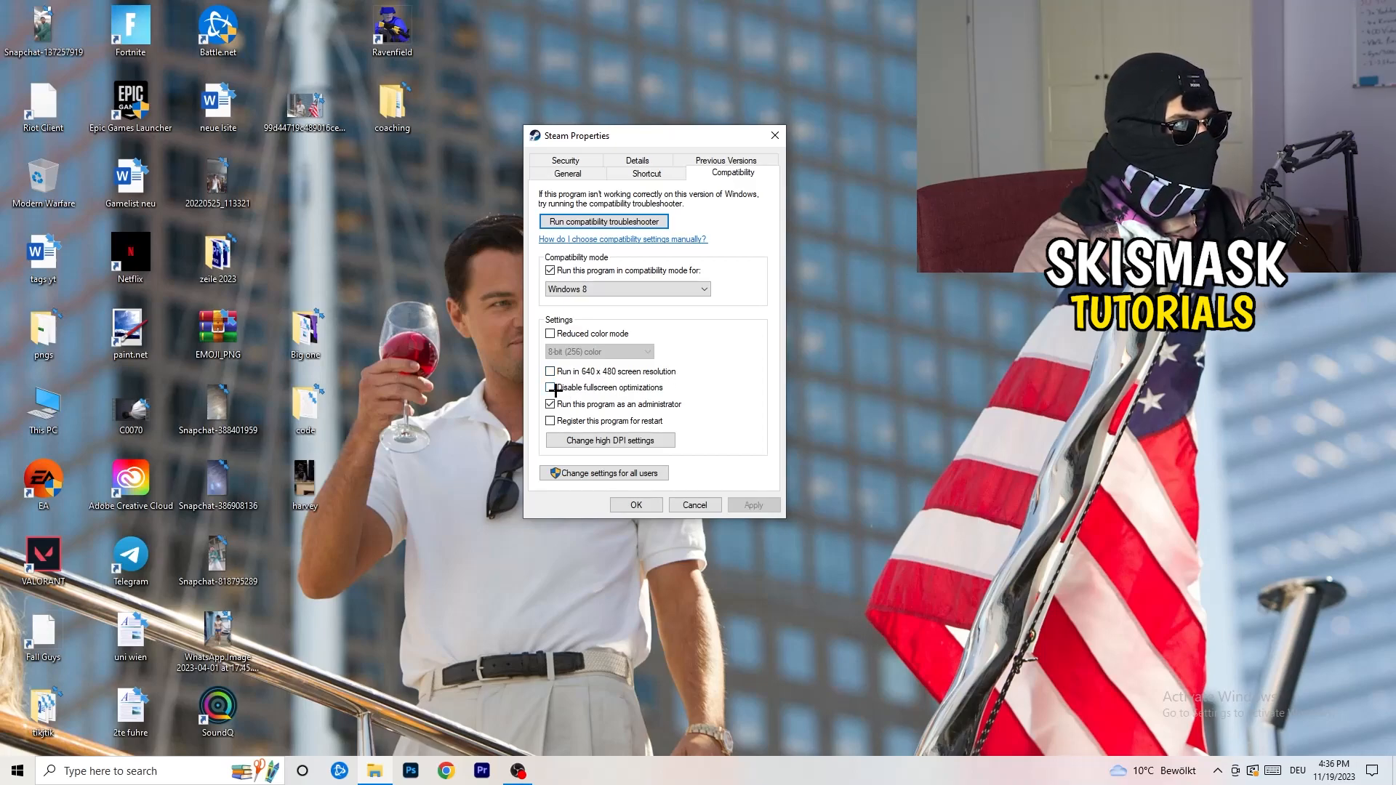
pyautogui.click(550, 387)
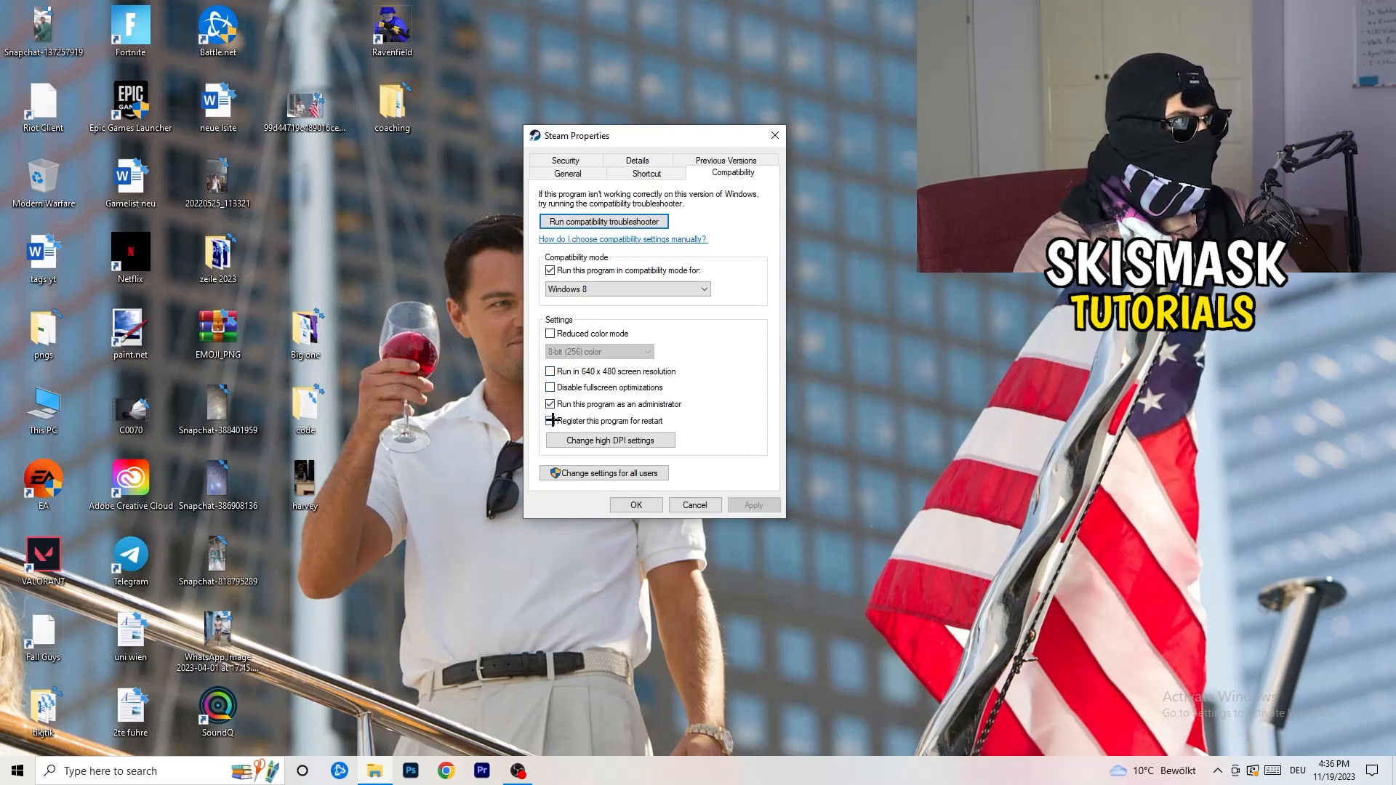
pyautogui.click(550, 420)
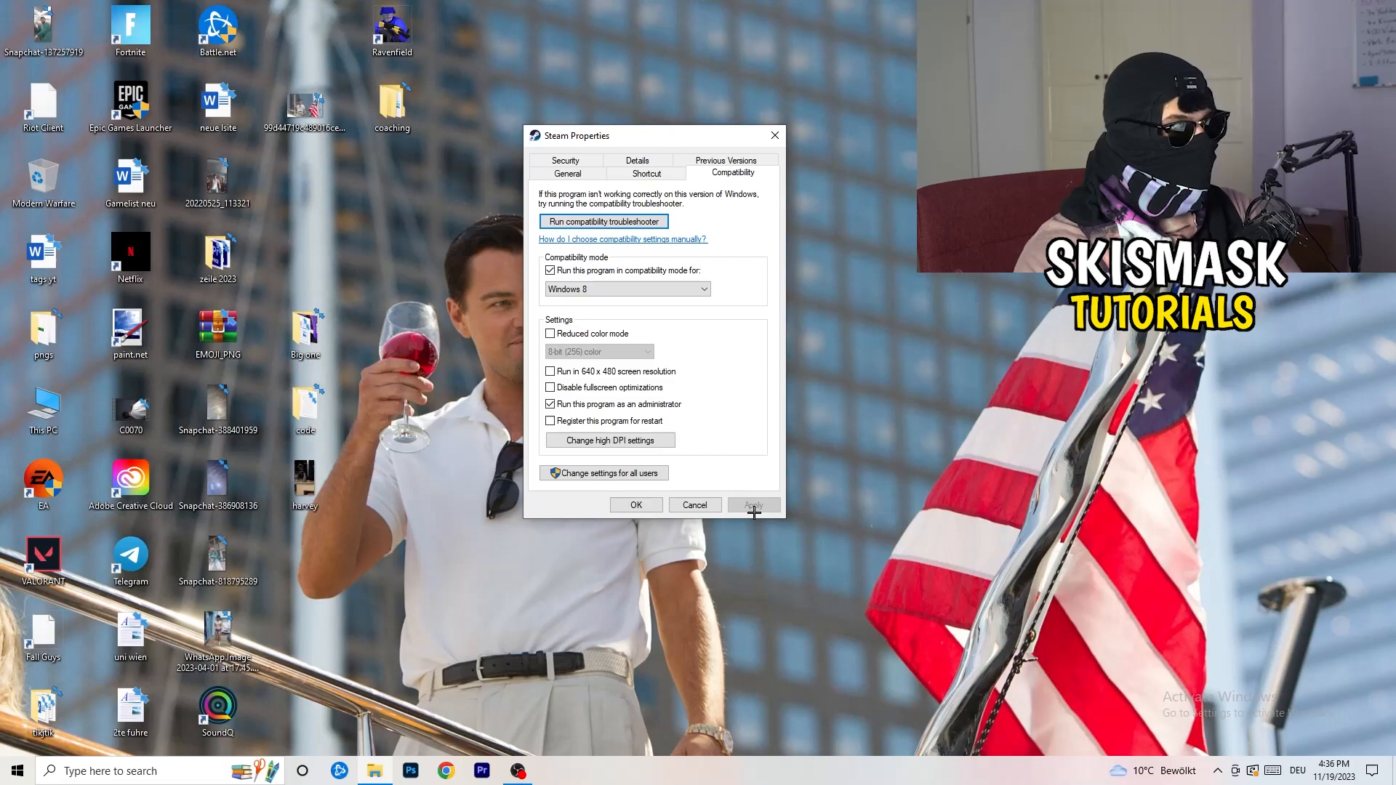
pyautogui.click(635, 505)
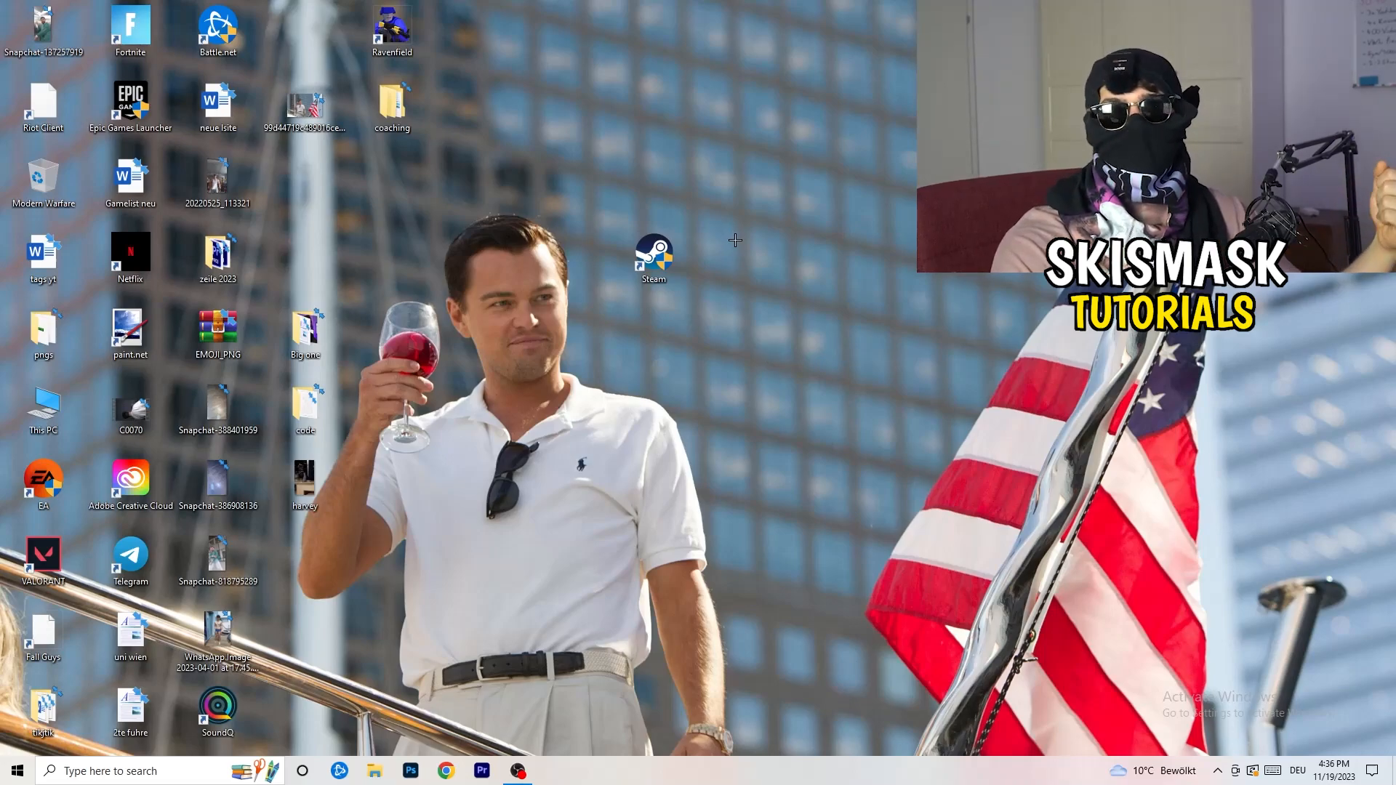
# - Select the Steam shortcut and reopen its Properties window
pyautogui.click(652, 258)
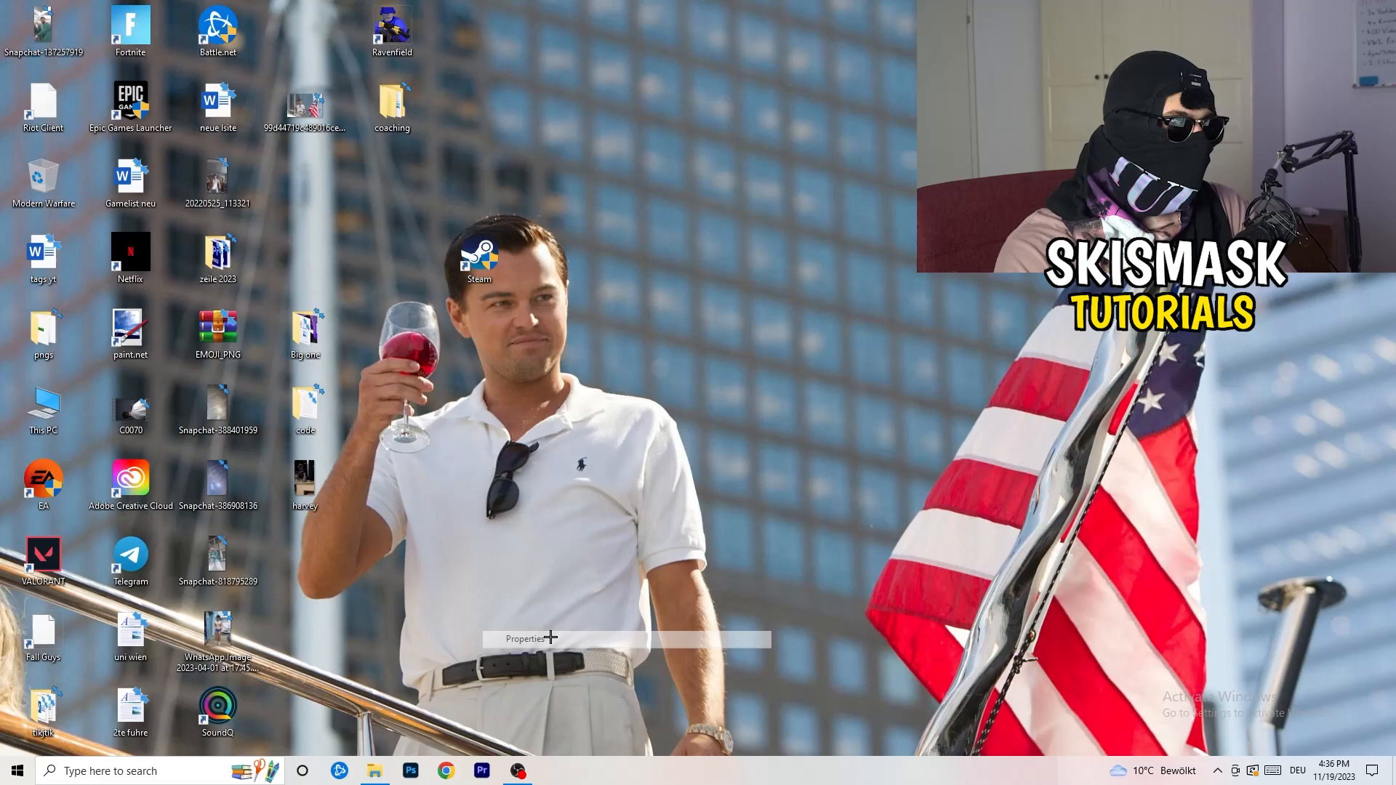
pyautogui.click(523, 638)
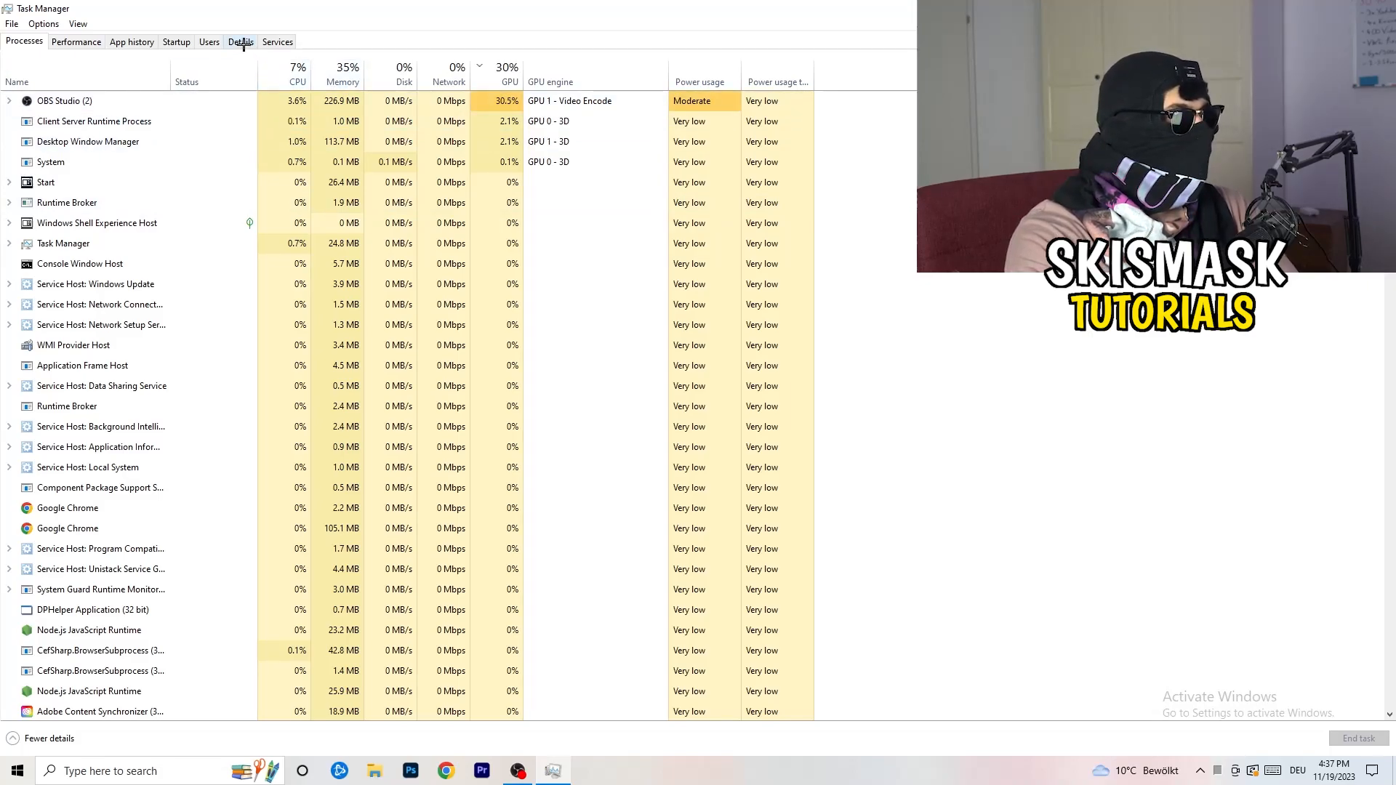
# - Show Task Manager's Details list of executables with their PIDs
pyautogui.click(240, 40)
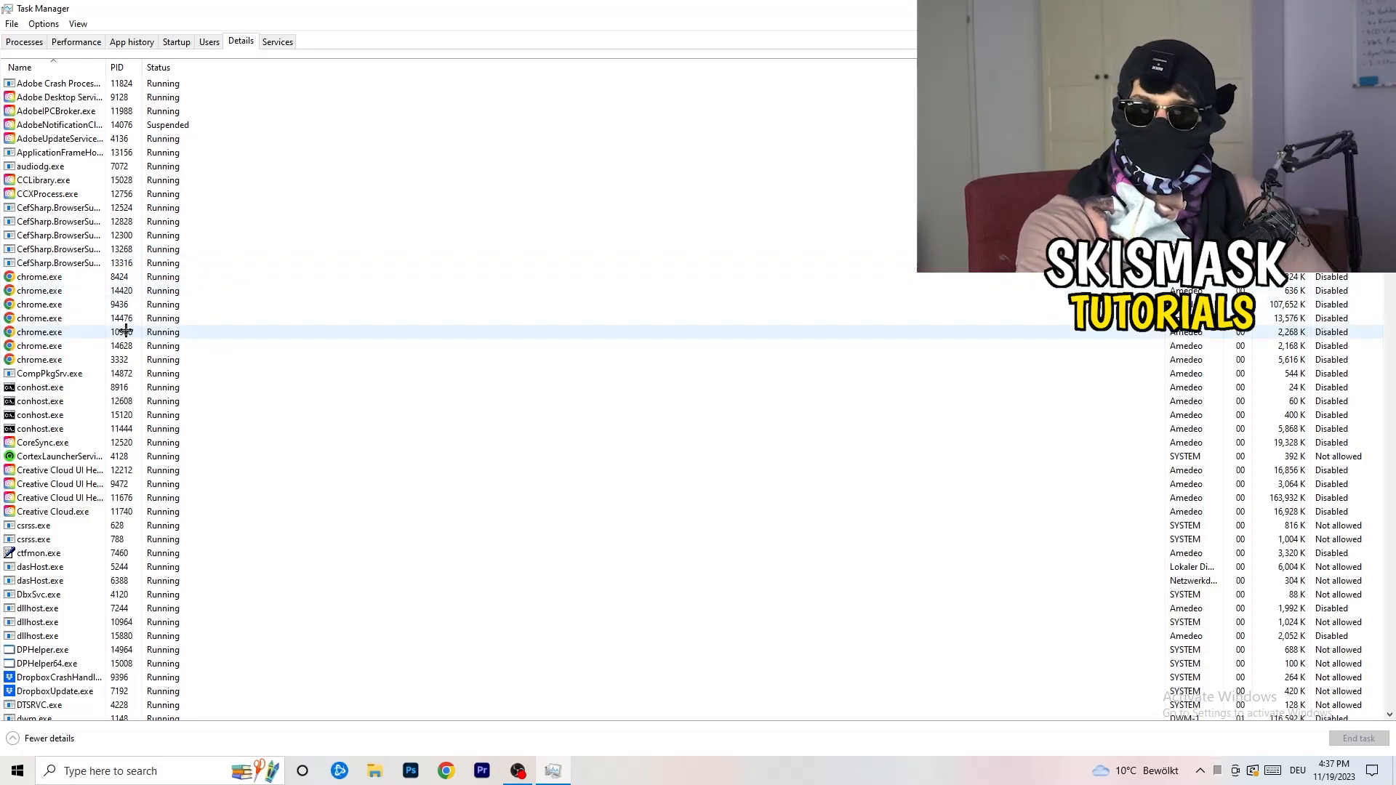
# - Bring up the action menu for Creative Cloud UI Helper.exe to reach its Set priority options
pyautogui.click(58, 483)
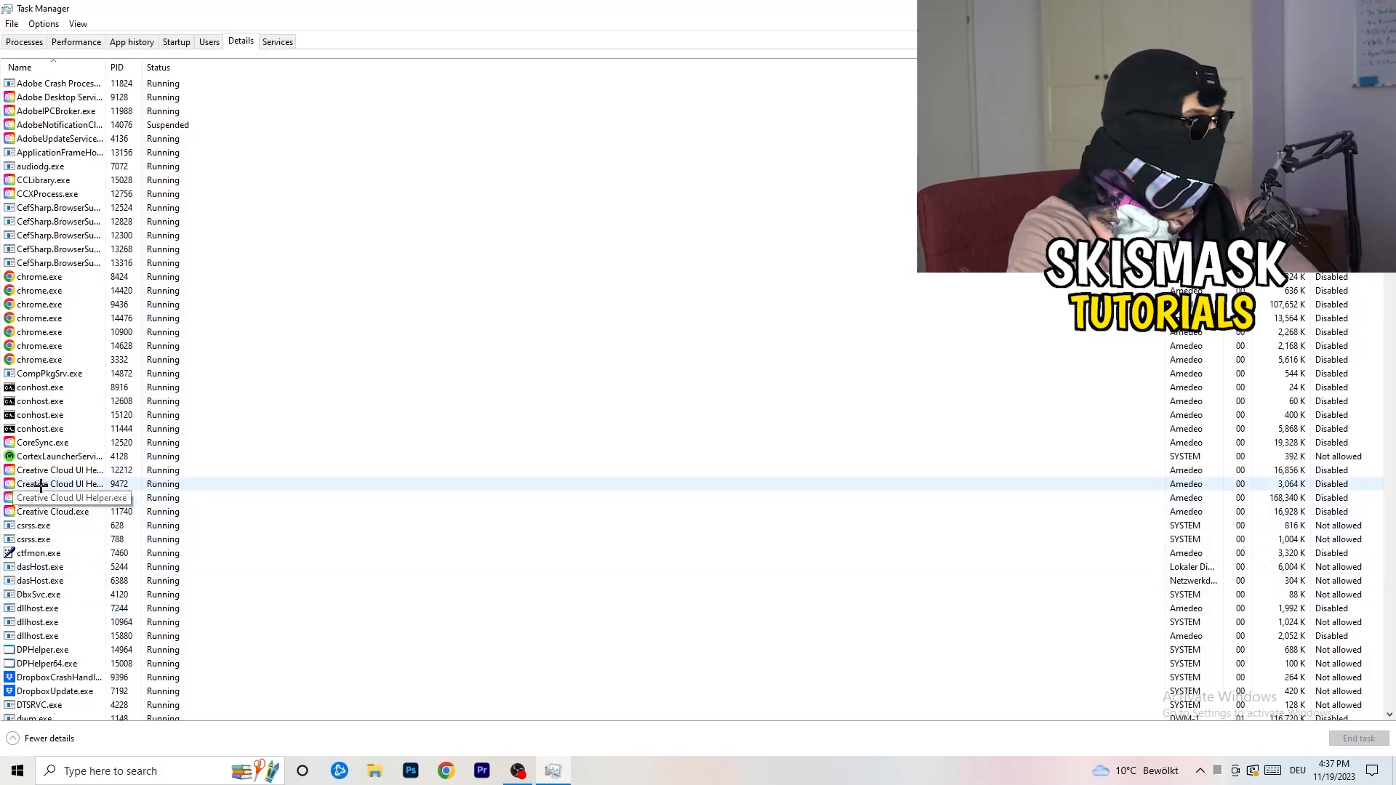
pyautogui.rightClick(58, 483)
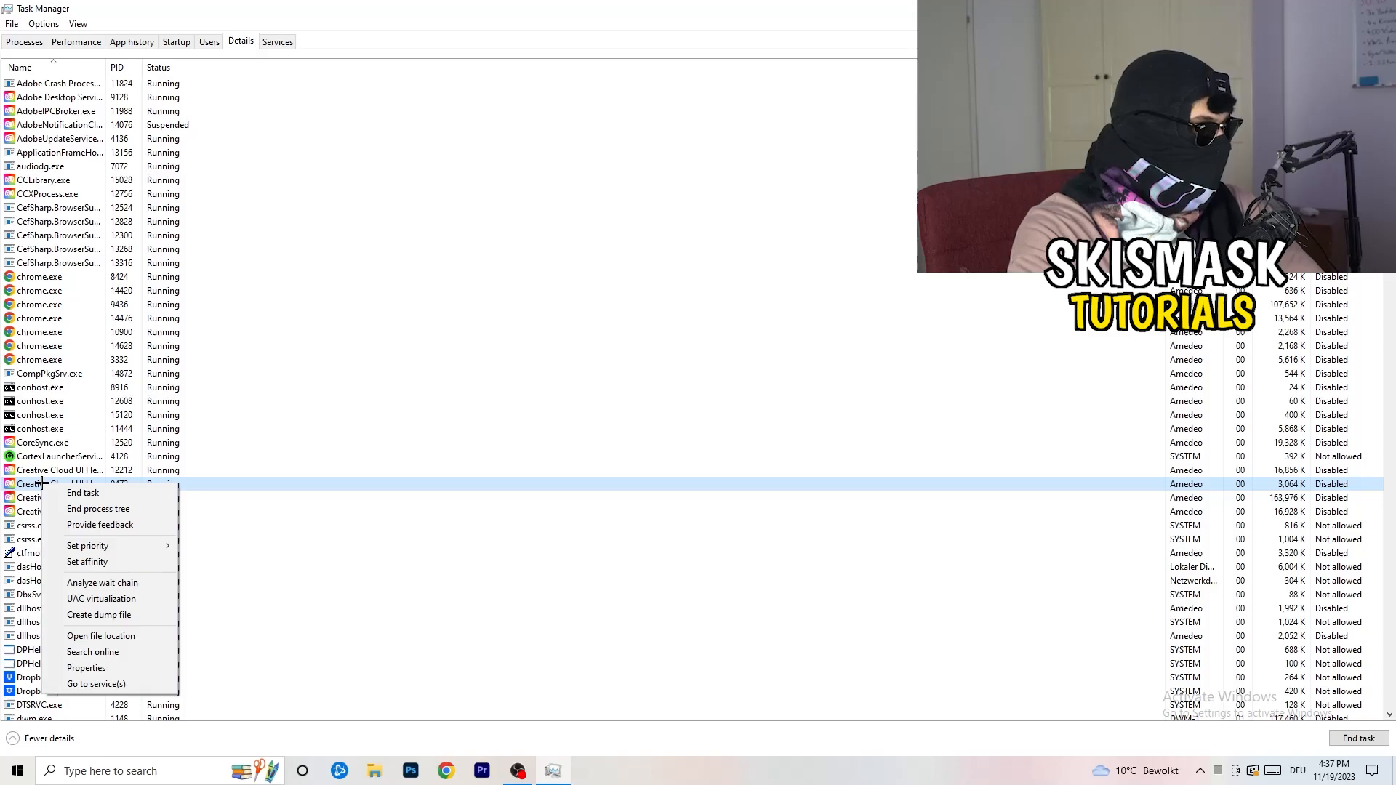
pyautogui.moveTo(87, 545)
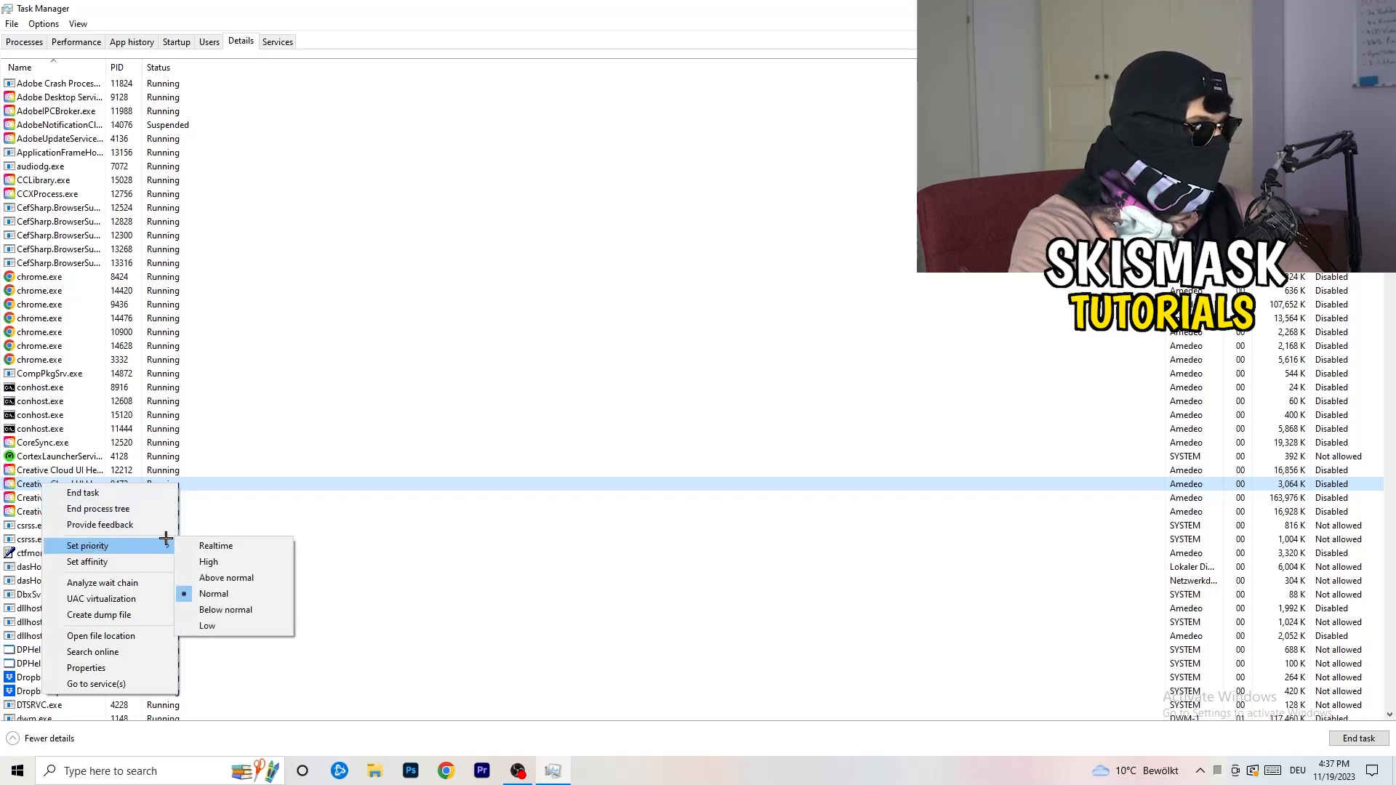
pyautogui.moveTo(208, 561)
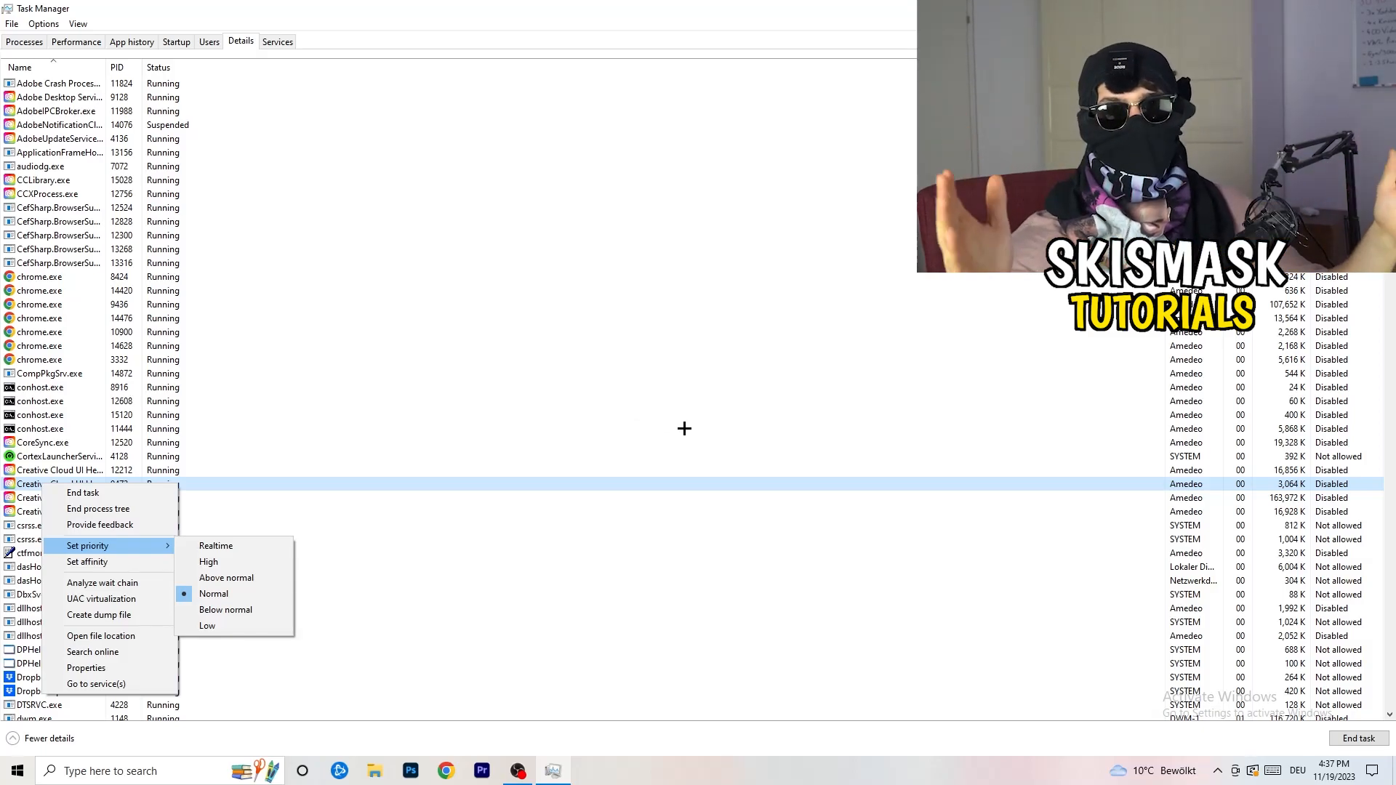
pyautogui.moveTo(702, 433)
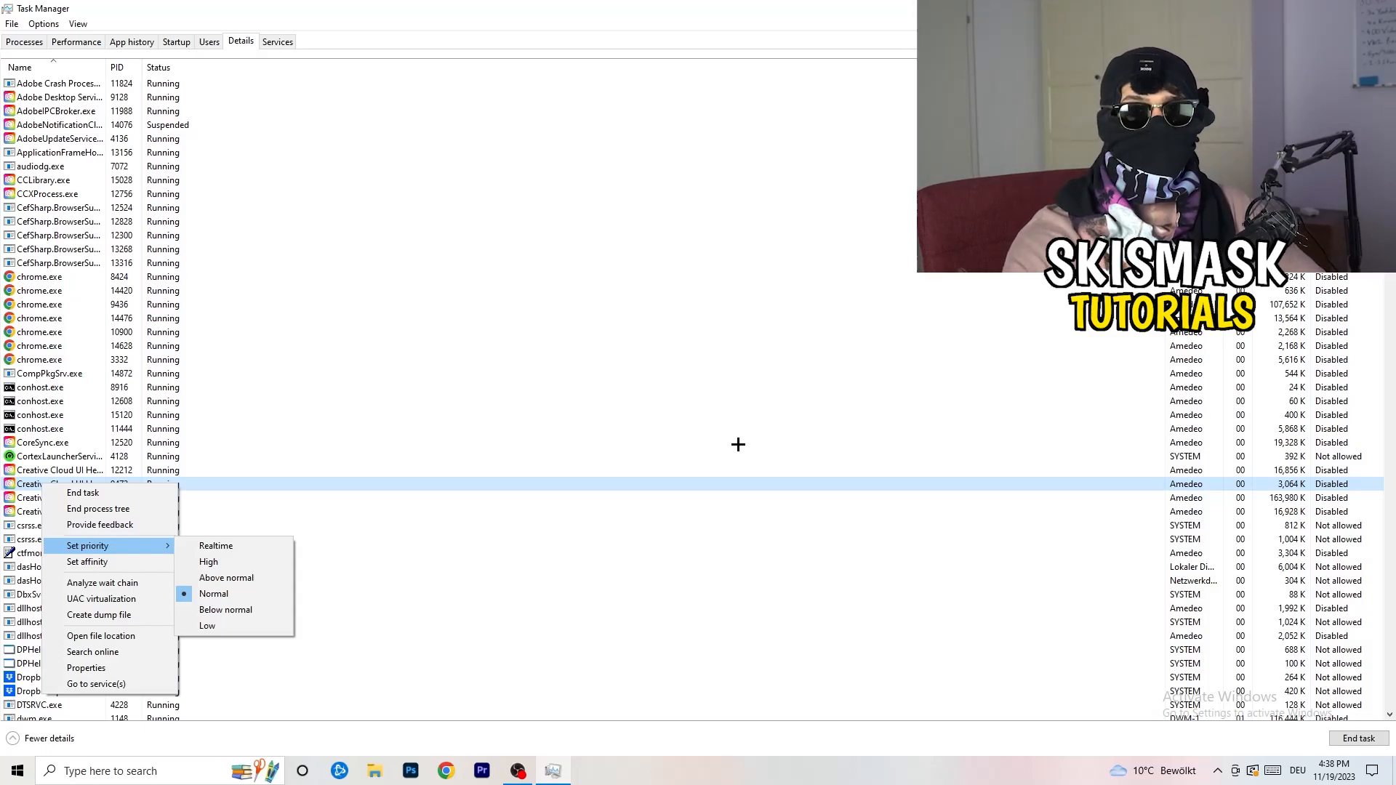
pyautogui.moveTo(744, 446)
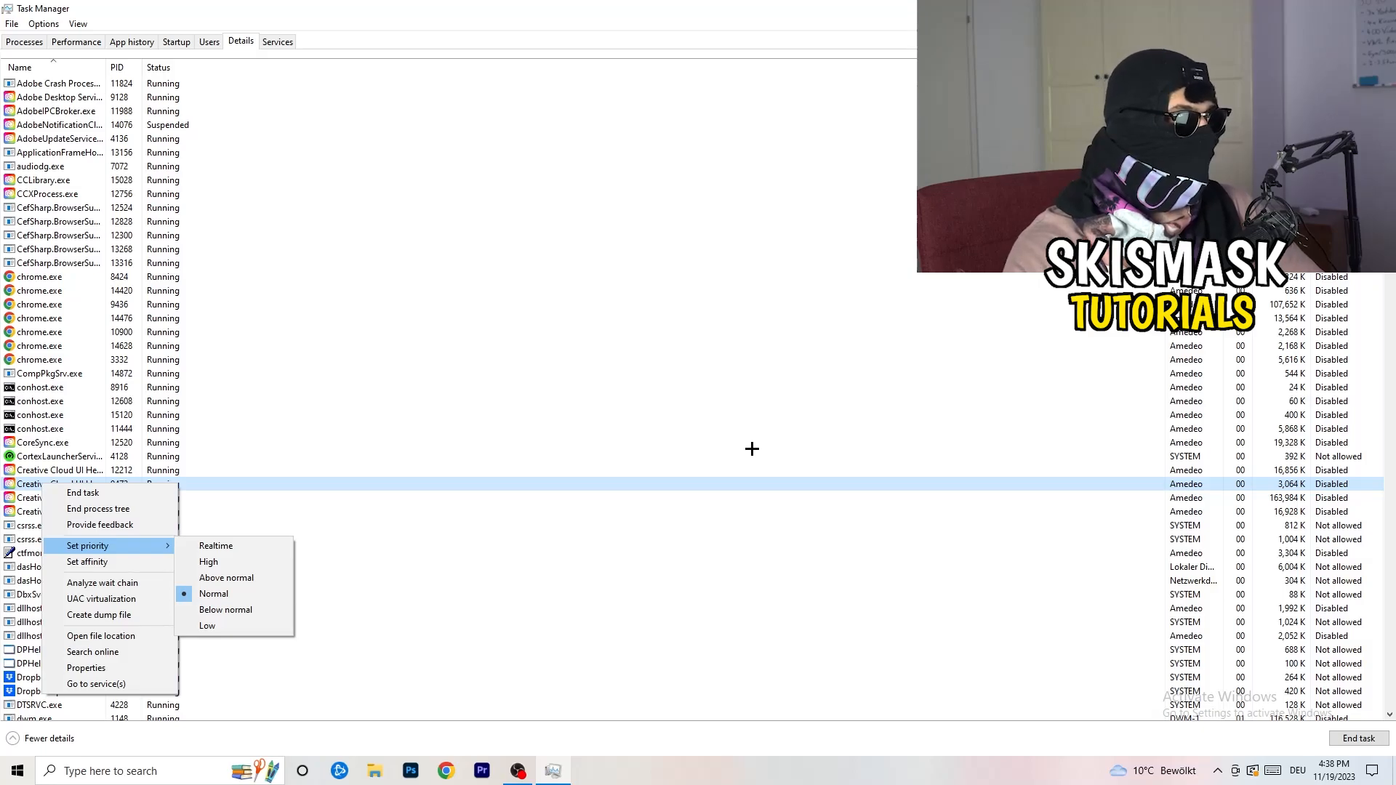
pyautogui.moveTo(759, 451)
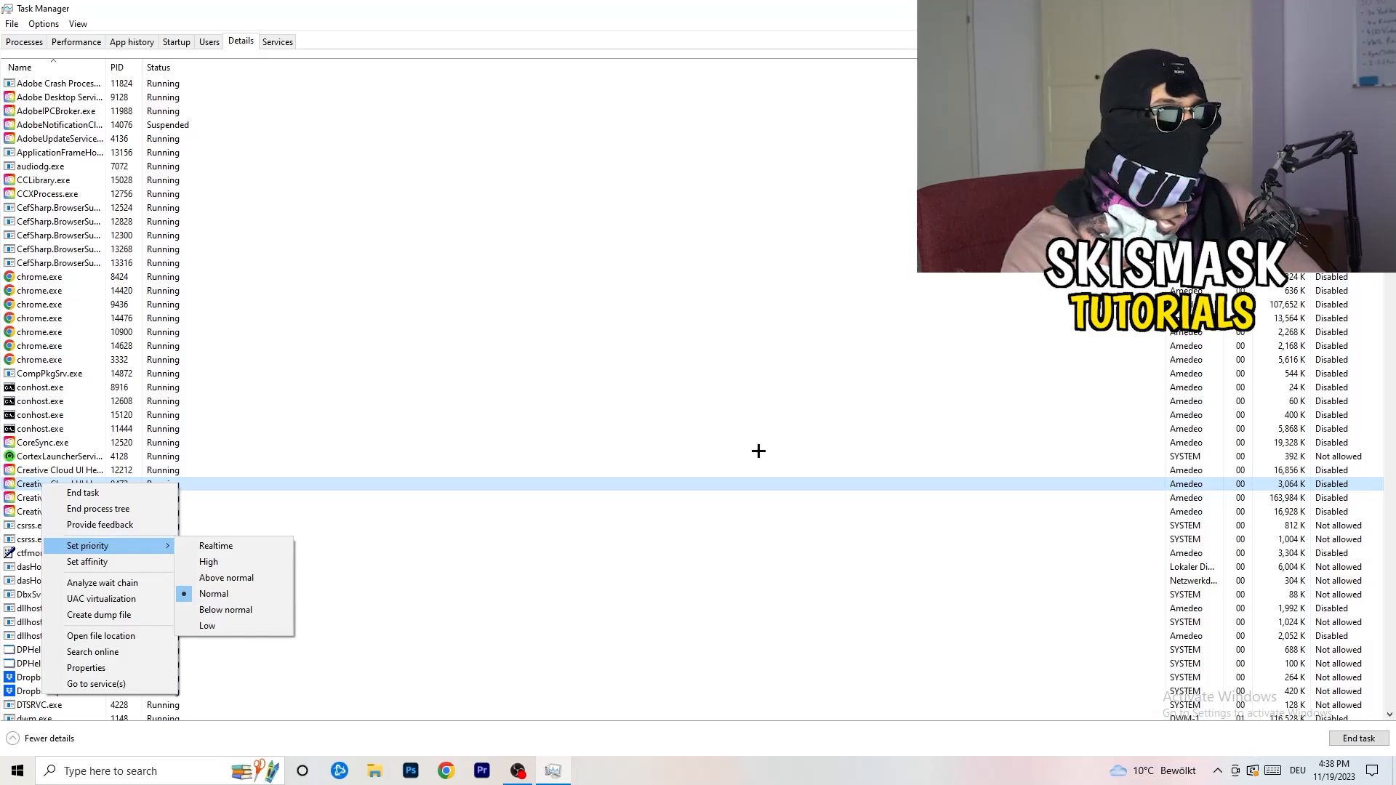